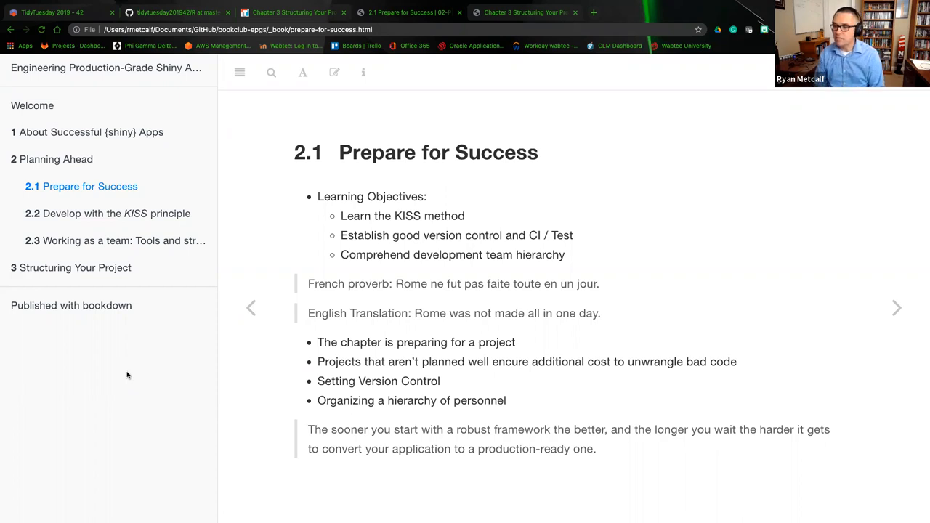
mouse_move(270, 368)
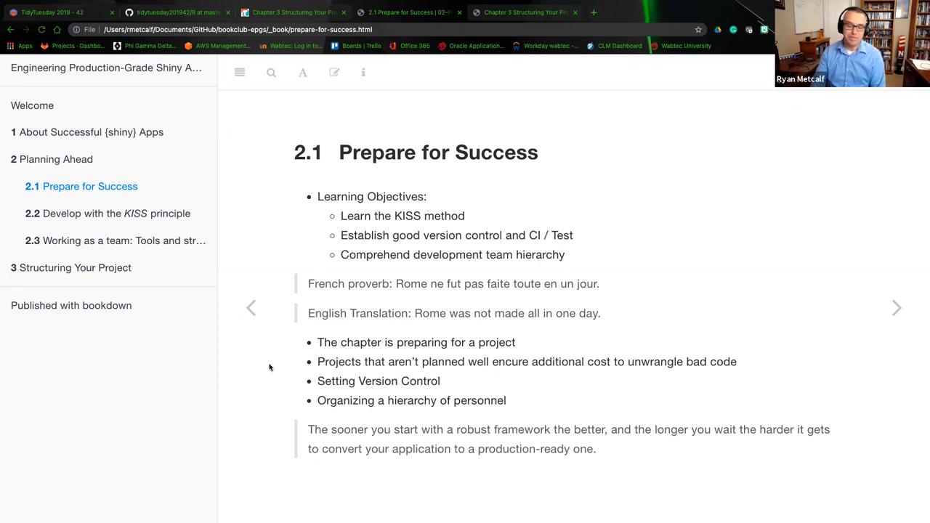
mouse_move(390, 256)
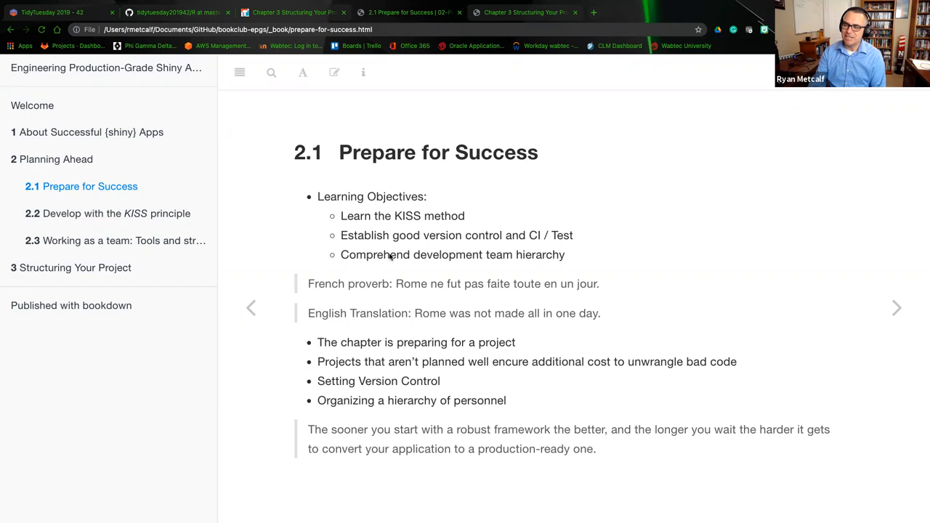
mouse_move(407, 266)
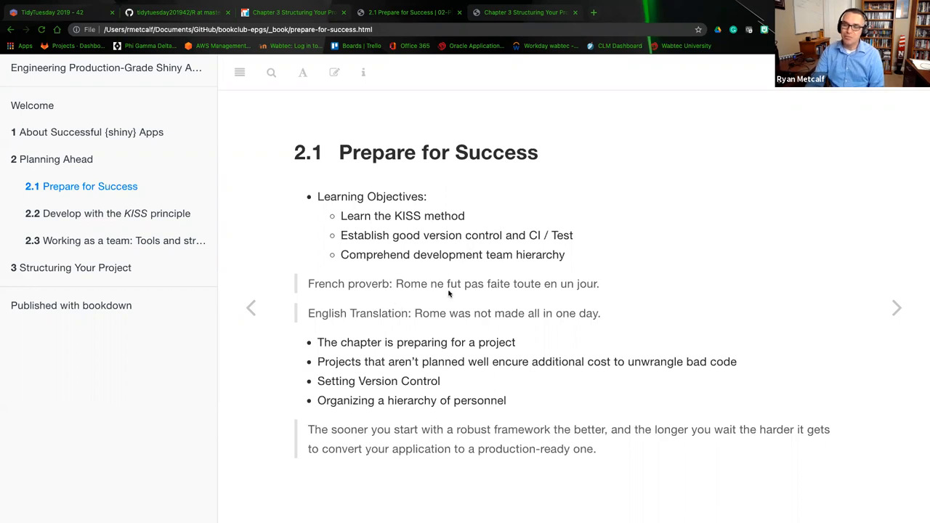
mouse_move(527, 300)
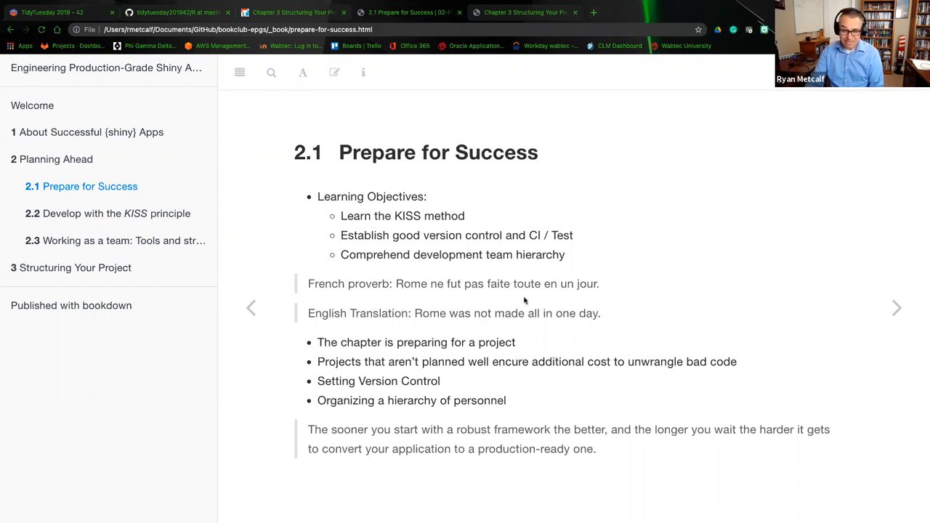
mouse_move(572, 307)
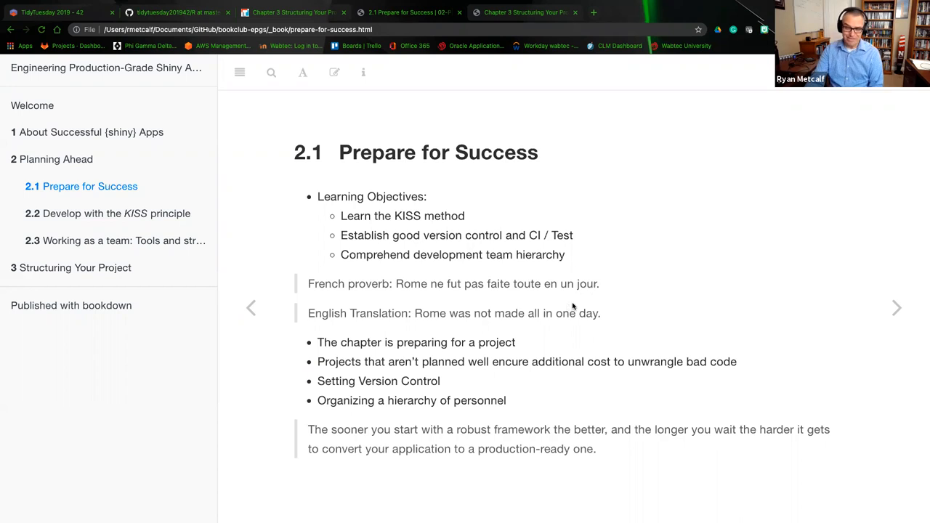
mouse_move(407, 323)
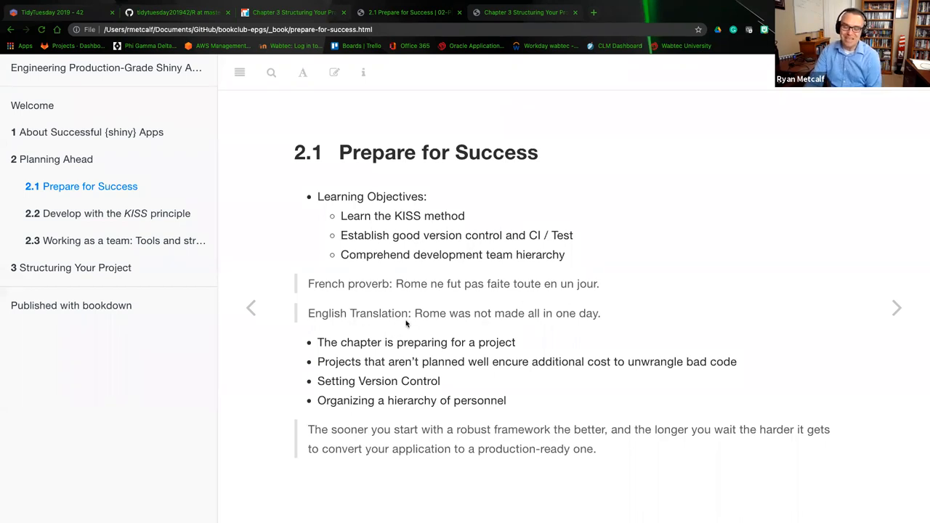
mouse_move(554, 331)
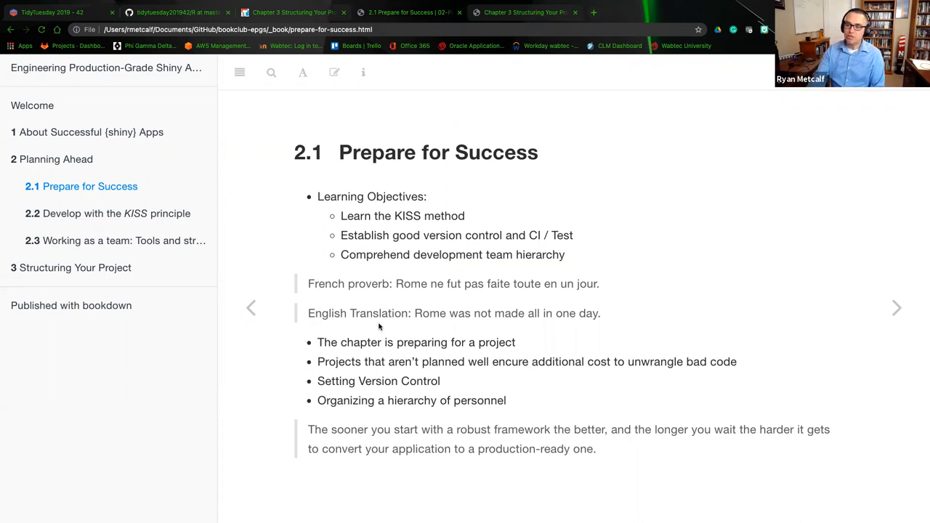
mouse_move(407, 369)
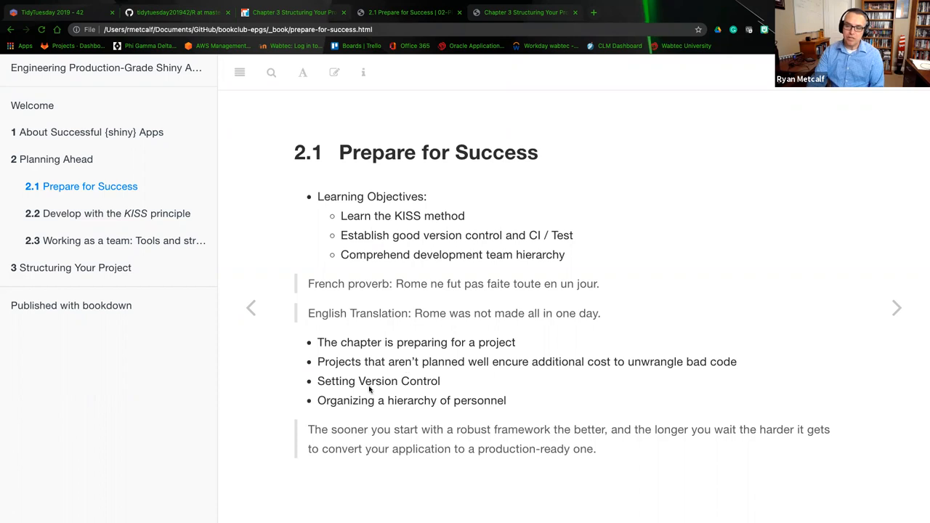
mouse_move(398, 389)
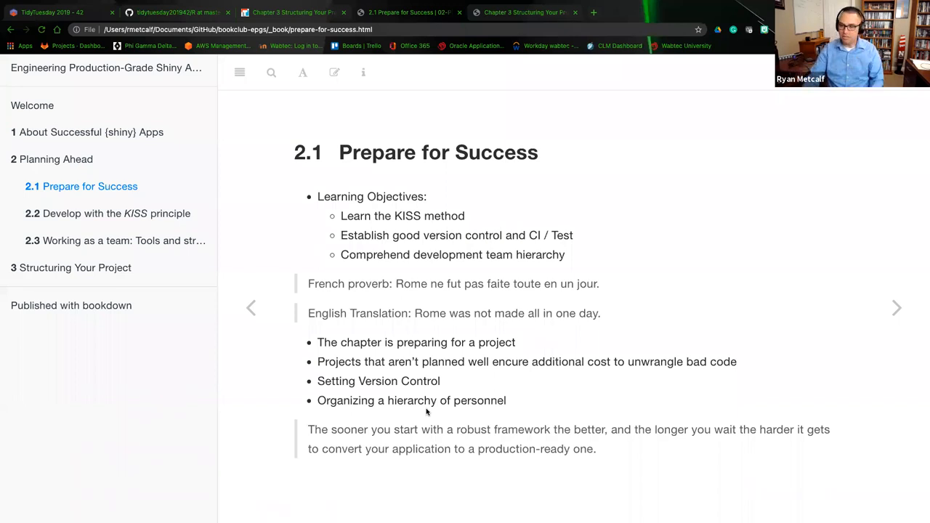
mouse_move(486, 455)
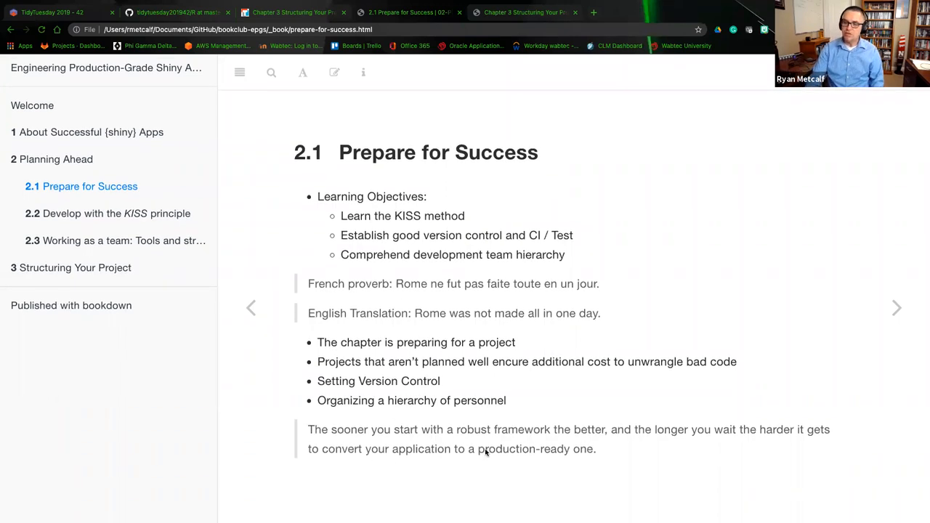
mouse_move(547, 462)
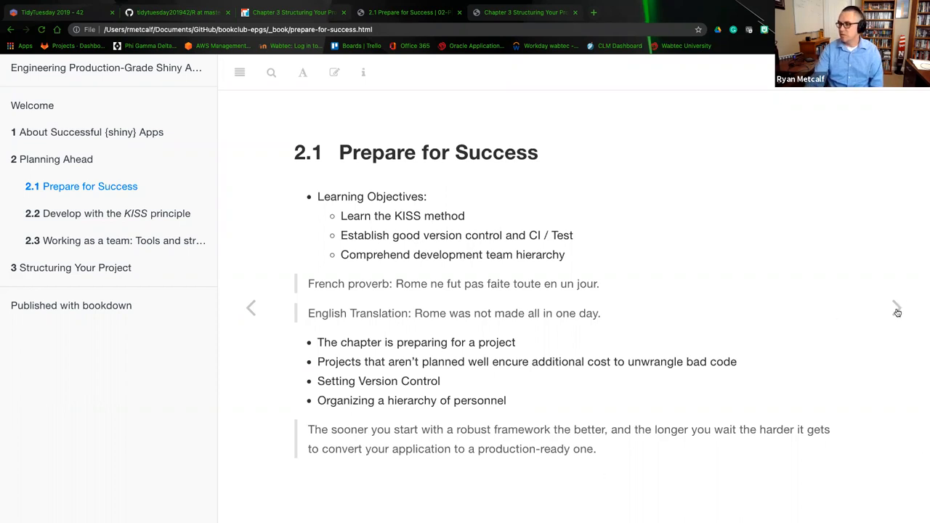
- Advance through section 2.2 on the KISS principle to section 2.3 'Working as a team: Tools and structure'
left_click(897, 311)
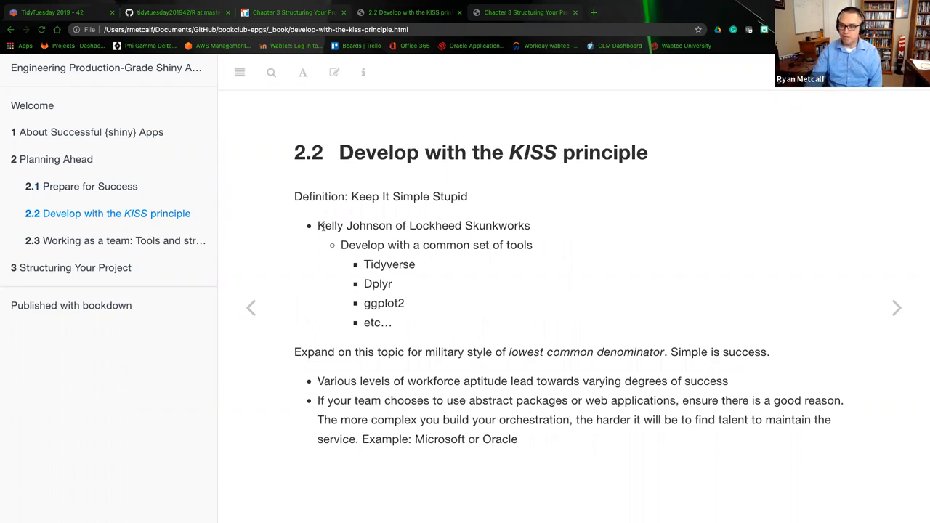
mouse_move(558, 235)
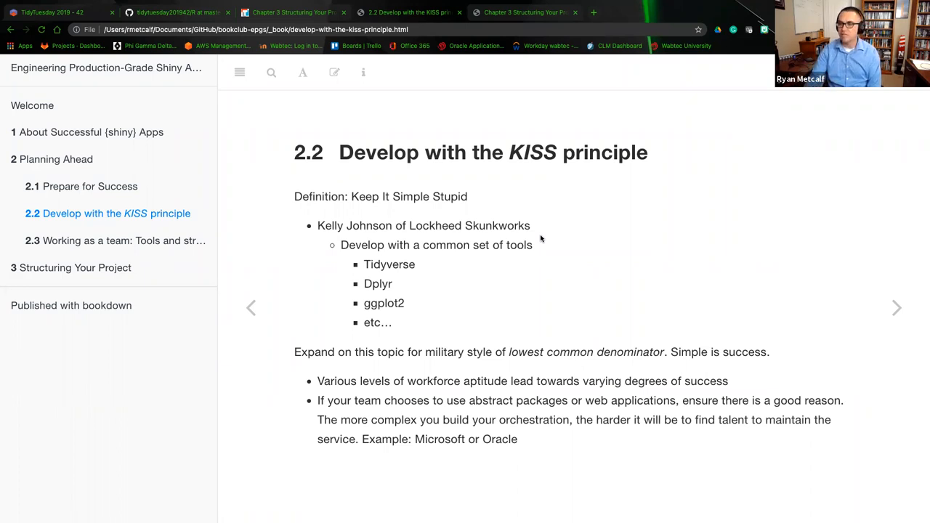
mouse_move(447, 262)
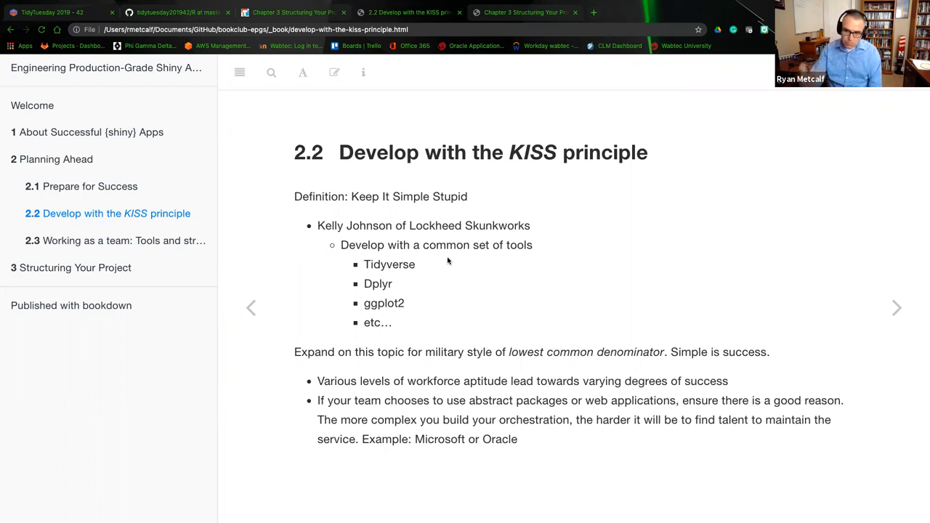
mouse_move(327, 235)
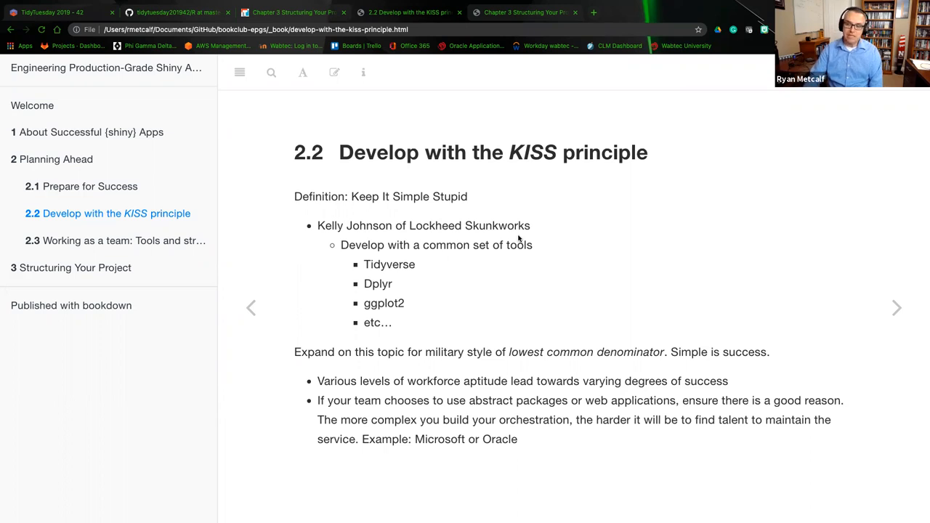
mouse_move(419, 265)
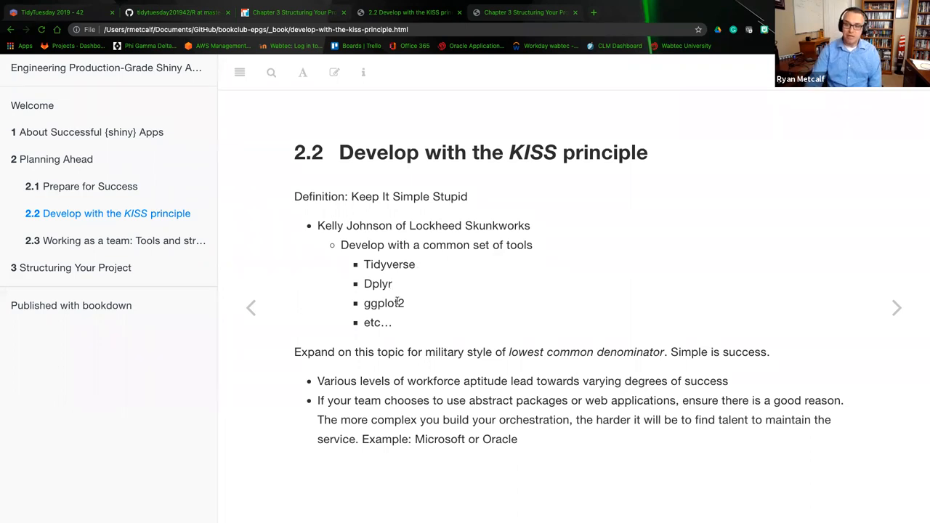
mouse_move(397, 328)
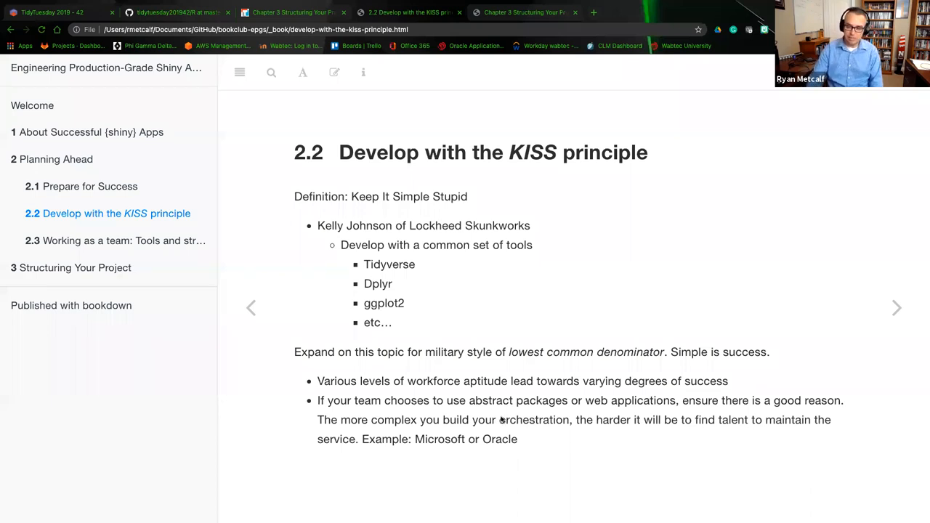
mouse_move(410, 420)
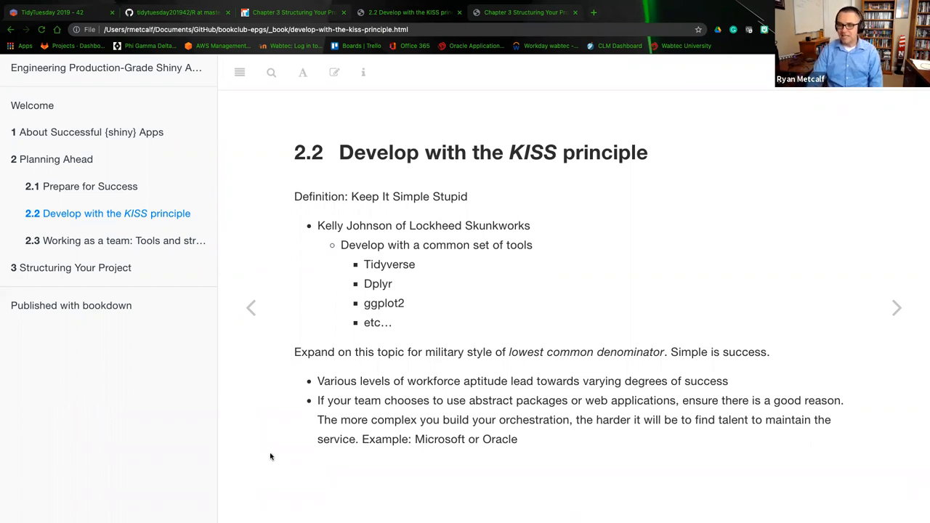
mouse_move(539, 434)
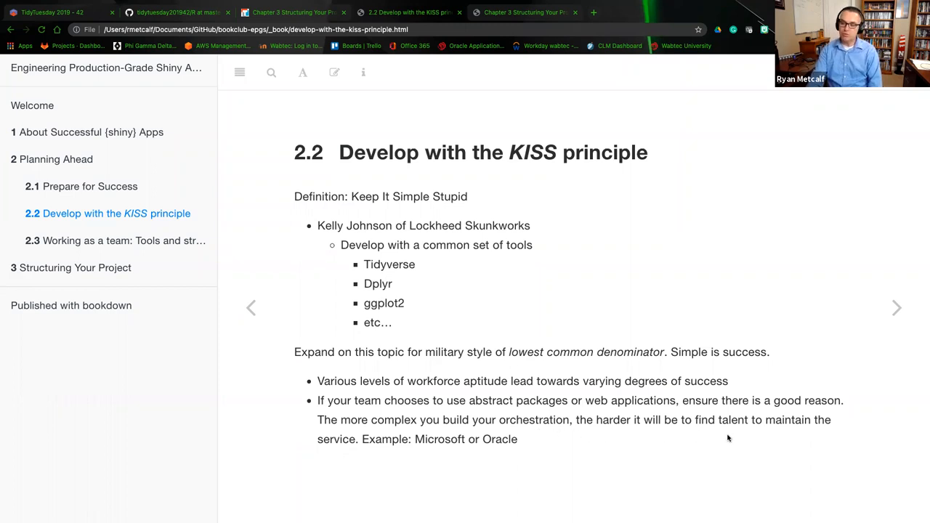
mouse_move(457, 457)
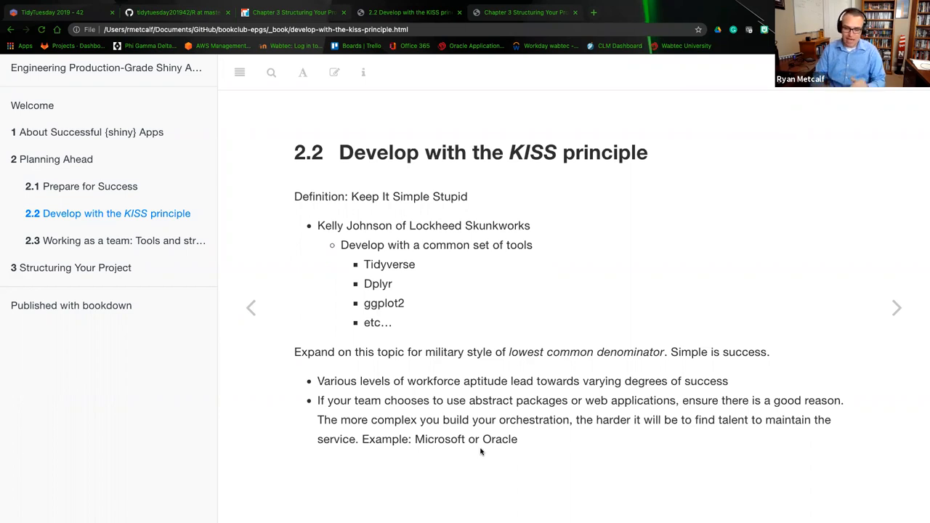
mouse_move(777, 313)
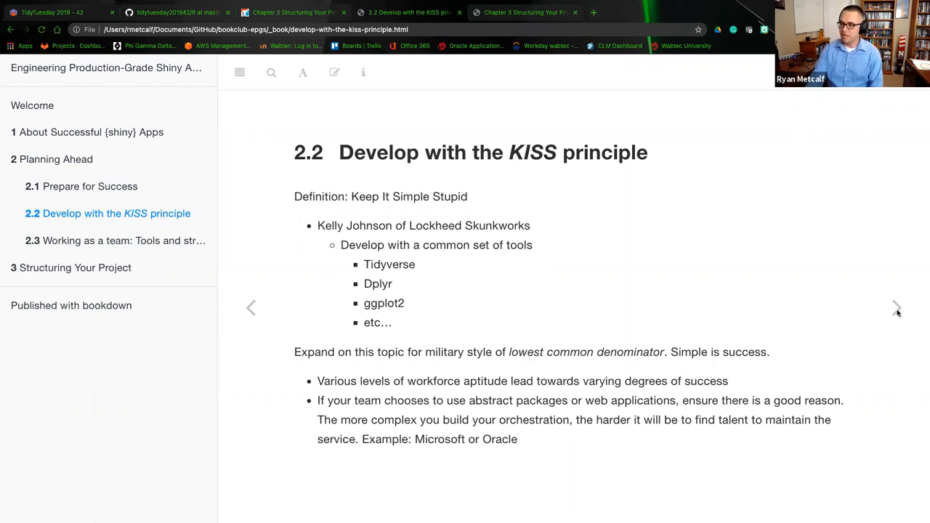
left_click(895, 308)
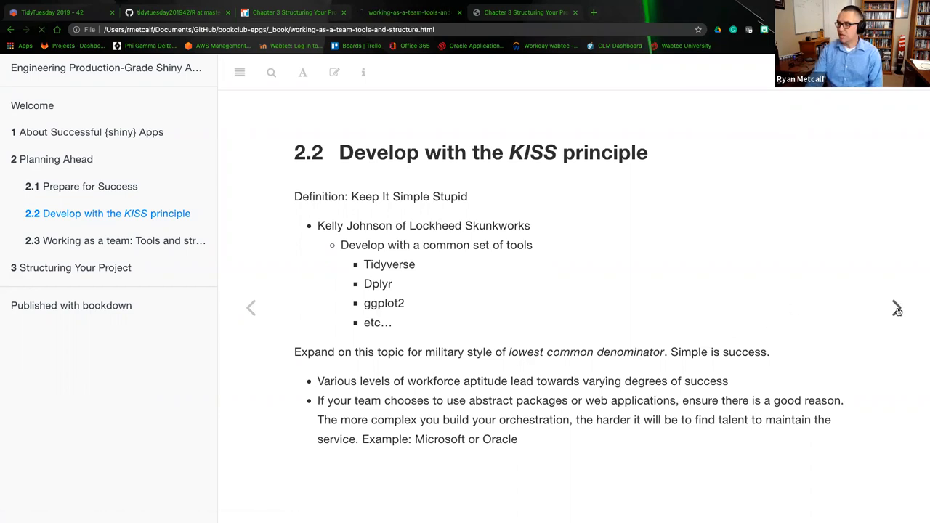
left_click(895, 308)
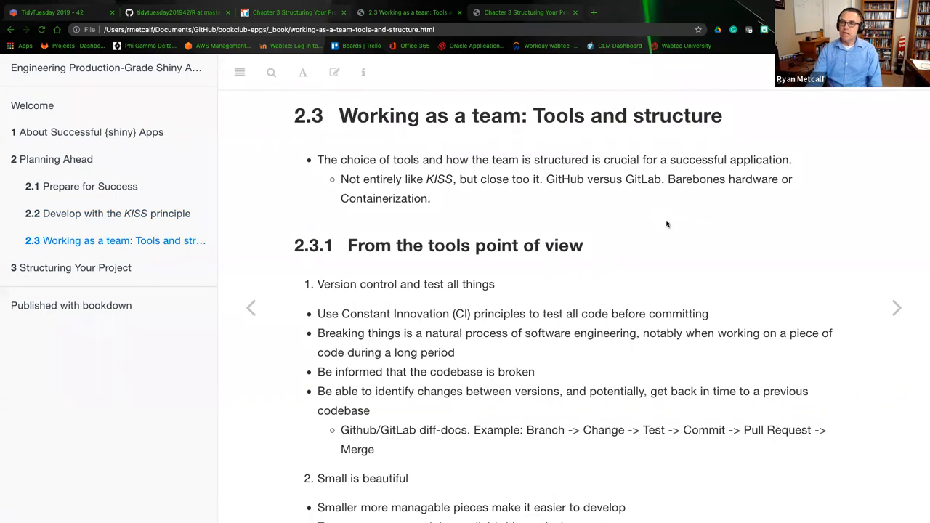
mouse_move(596, 204)
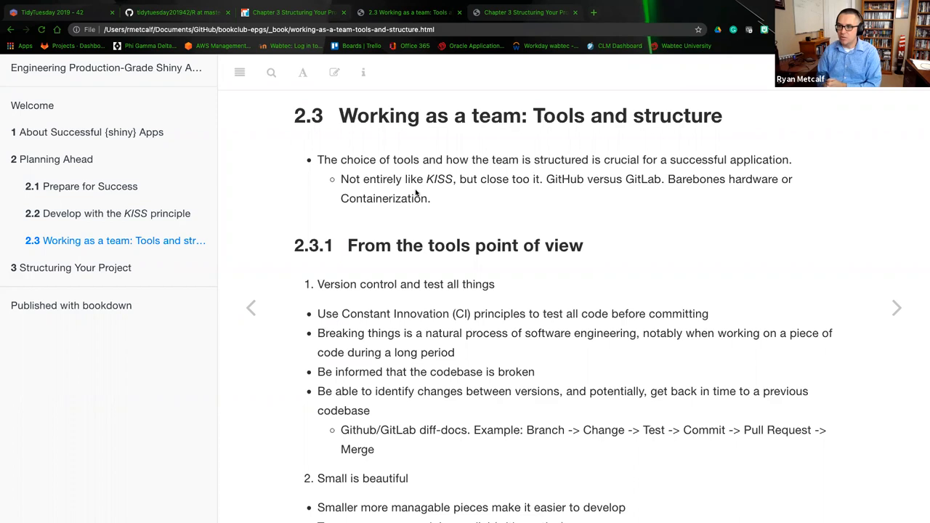
mouse_move(558, 189)
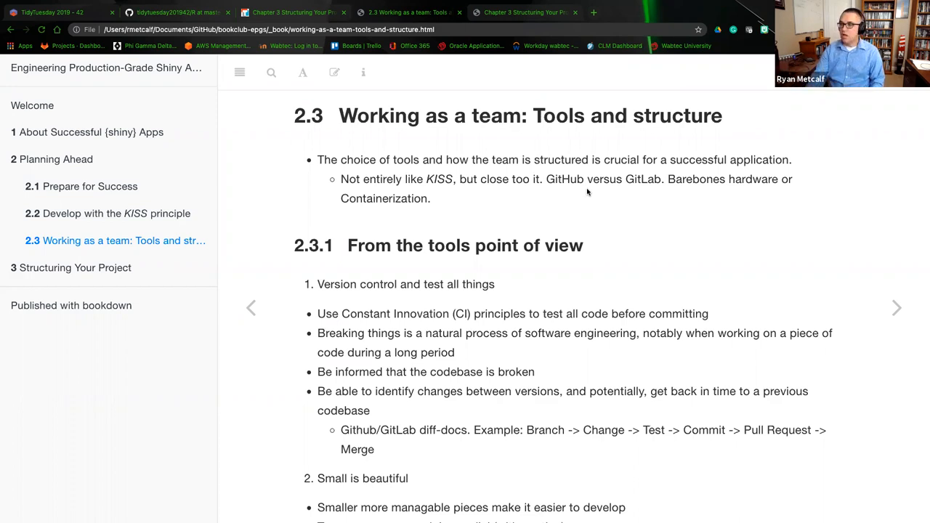
mouse_move(686, 208)
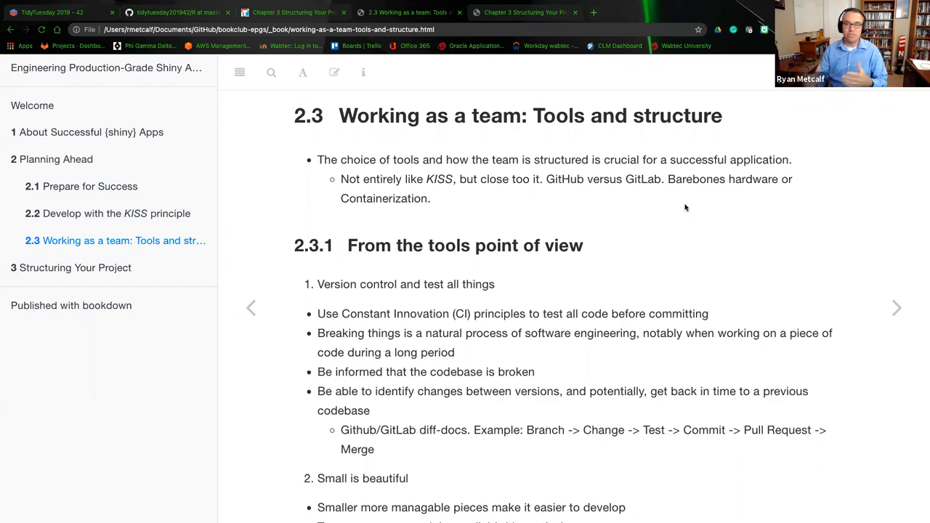
scroll("down", 3)
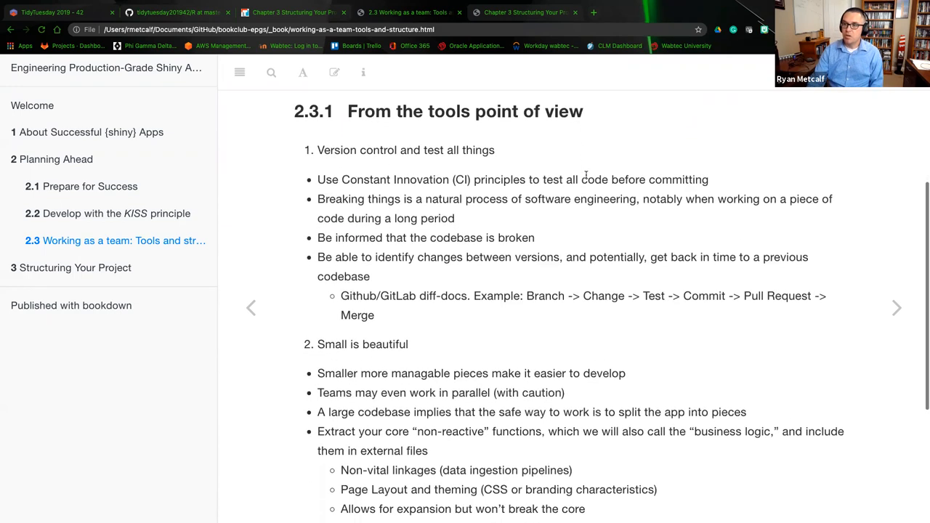
mouse_move(442, 166)
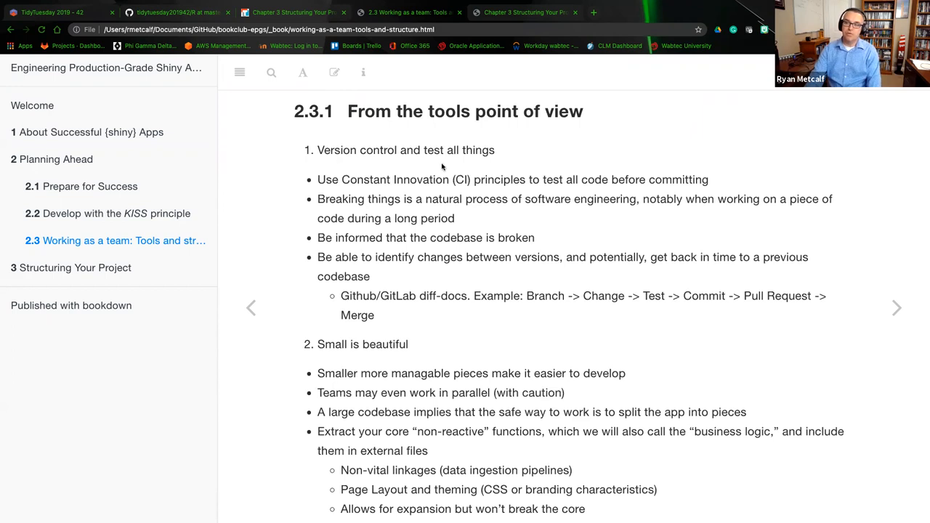
mouse_move(453, 163)
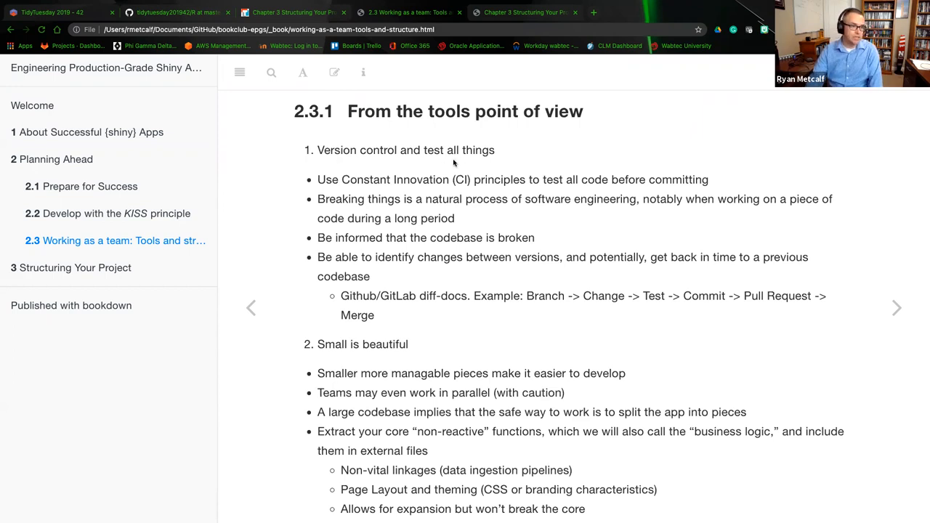
mouse_move(445, 154)
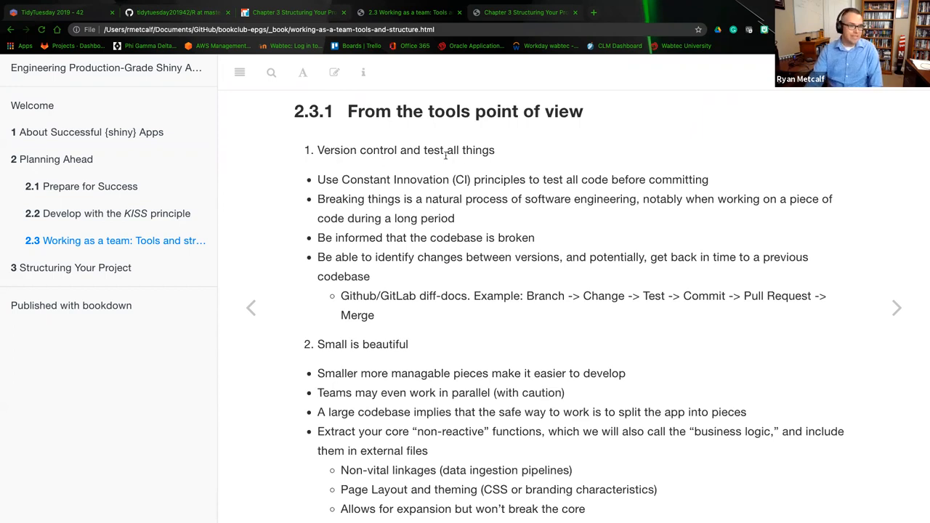
mouse_move(423, 154)
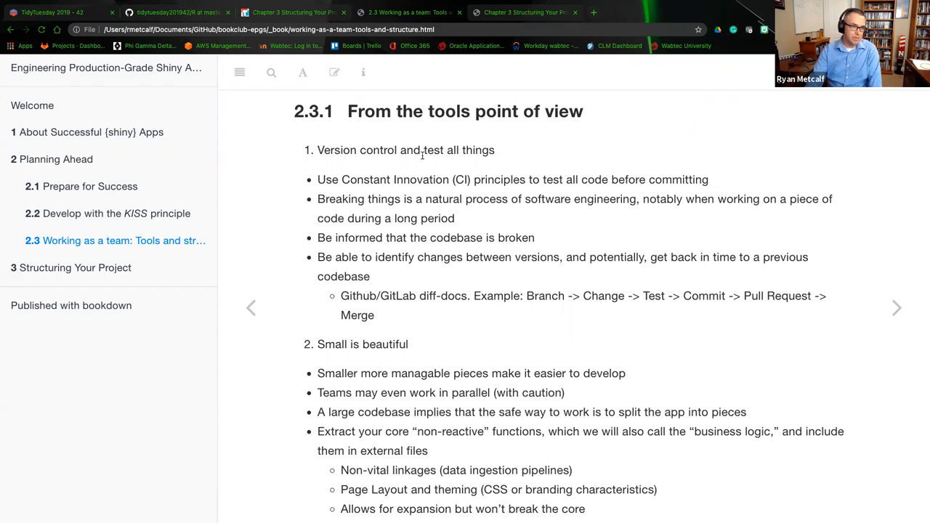
mouse_move(439, 160)
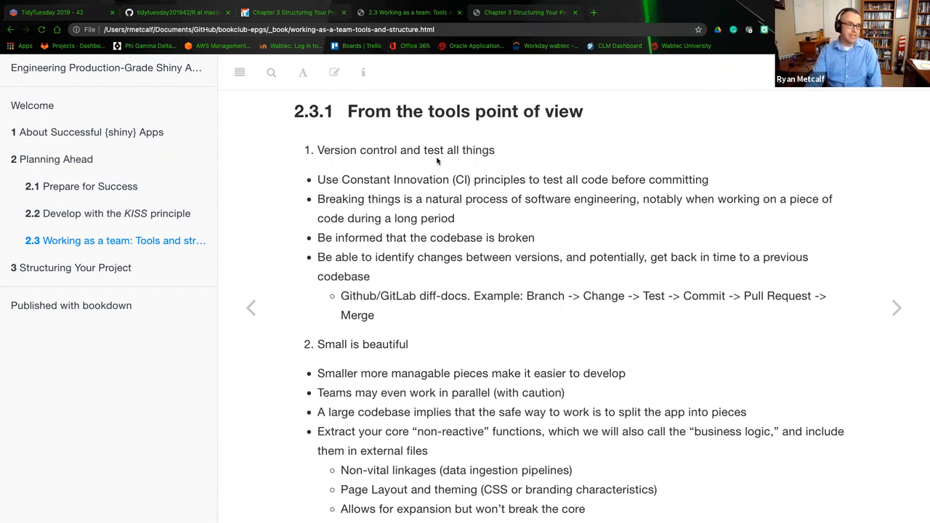
mouse_move(346, 169)
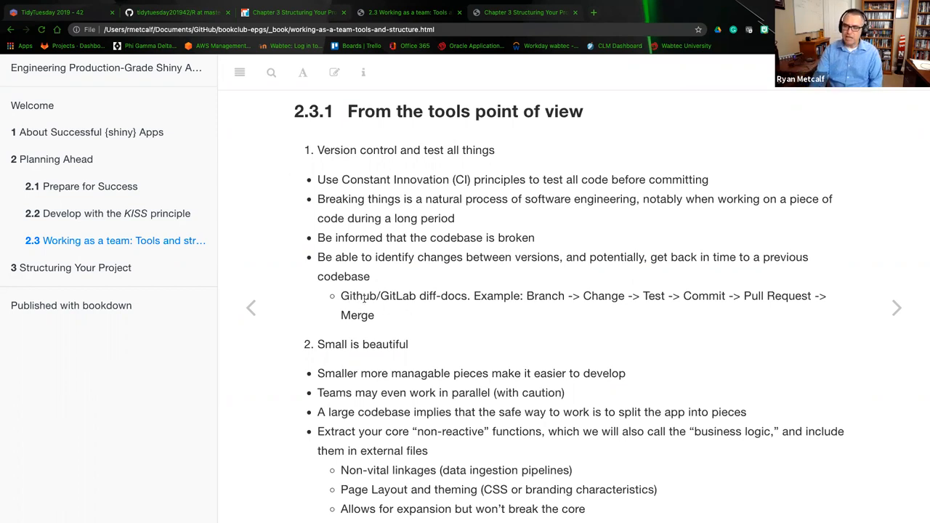
mouse_move(398, 314)
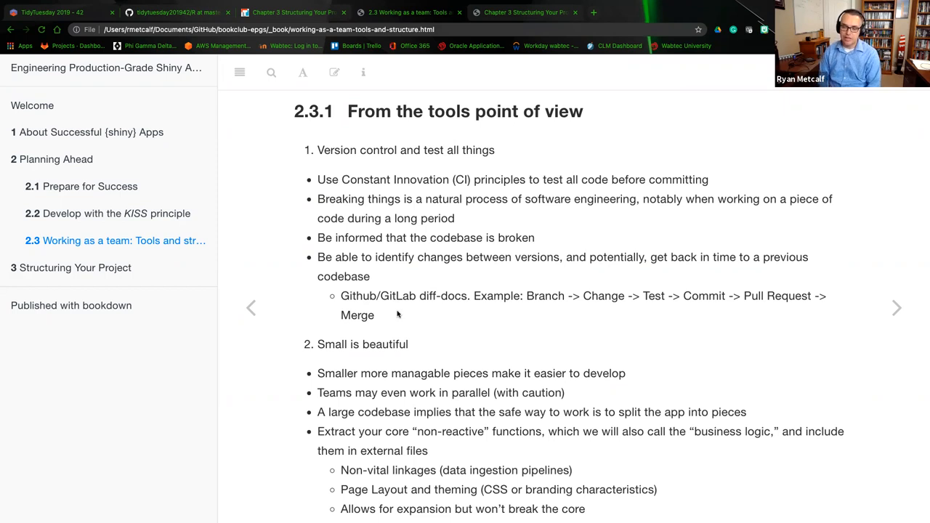
mouse_move(381, 314)
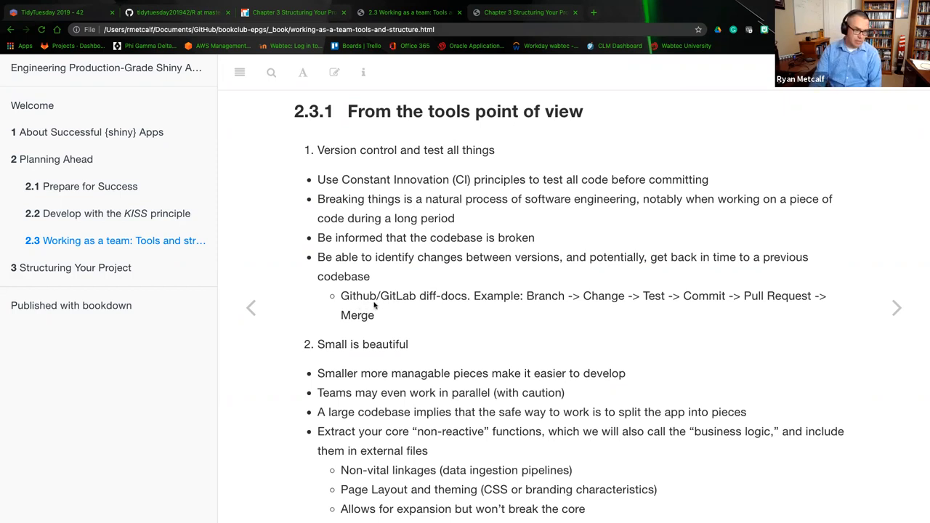
mouse_move(525, 306)
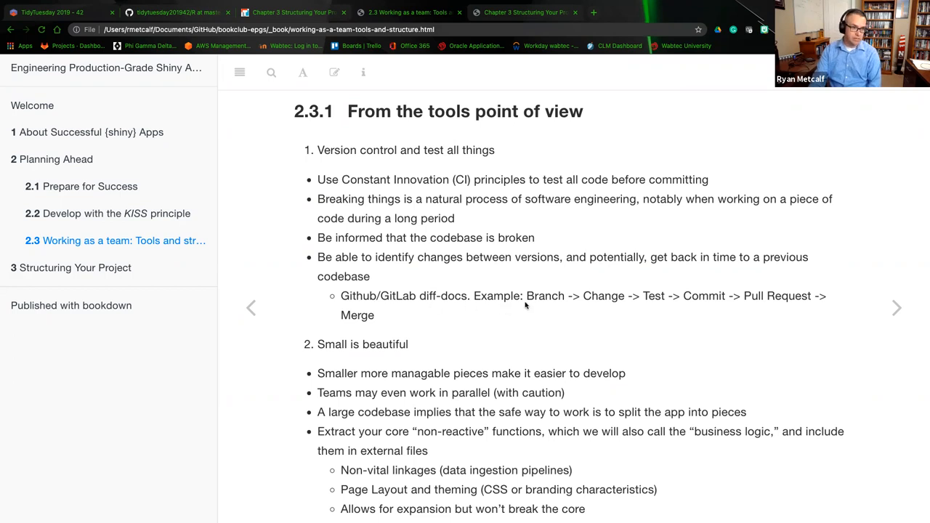
mouse_move(605, 311)
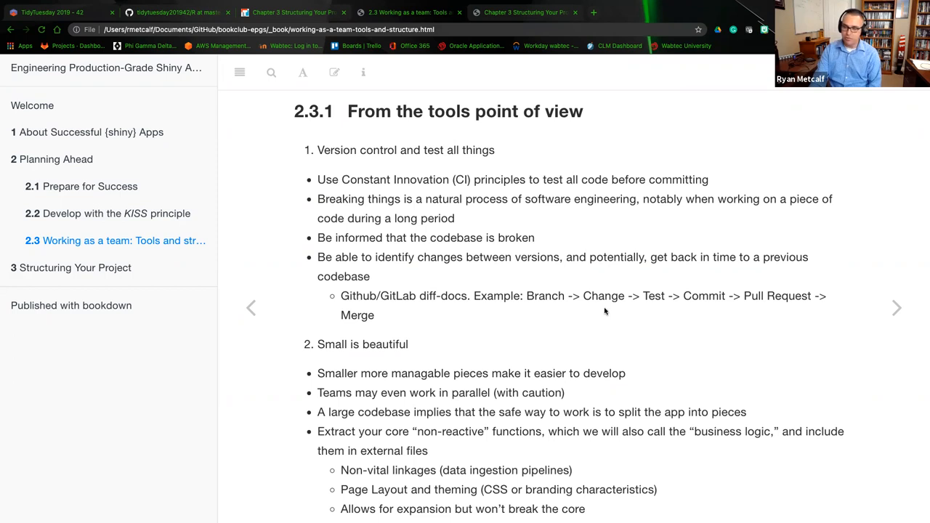
mouse_move(648, 305)
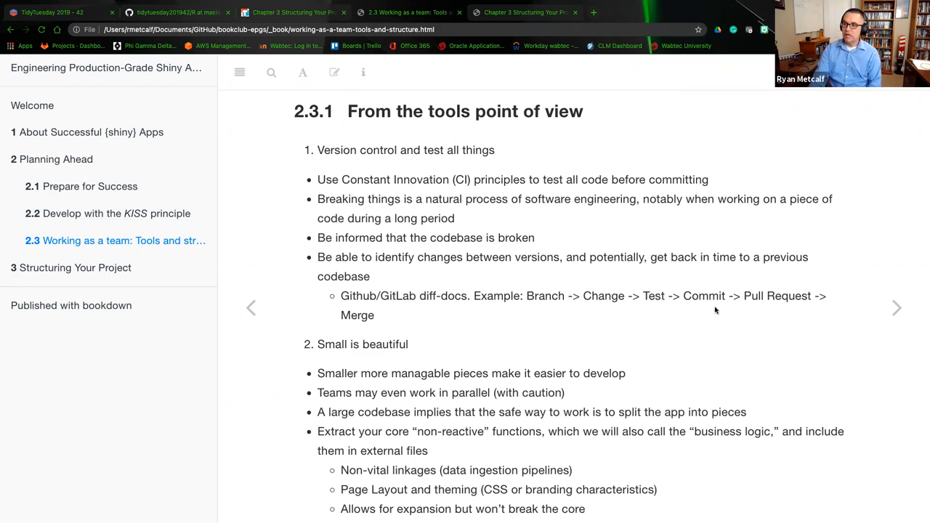
mouse_move(771, 305)
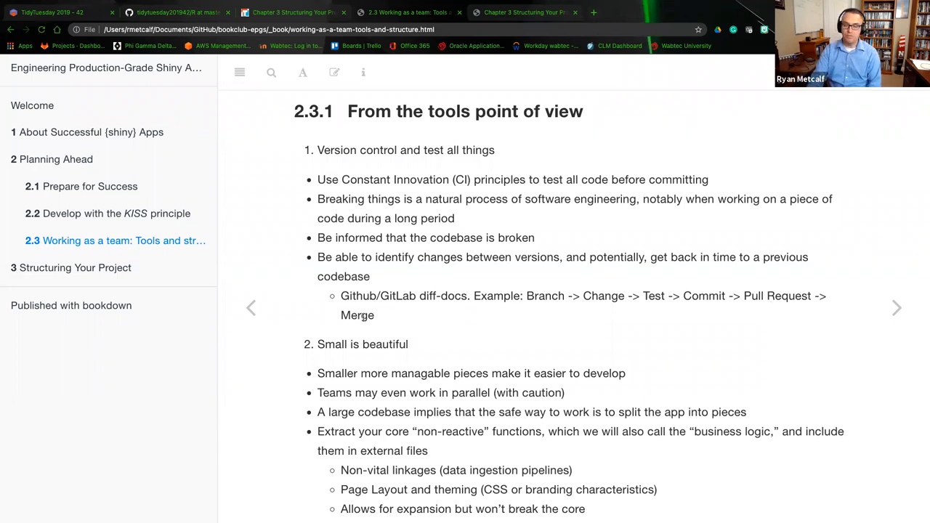
mouse_move(386, 320)
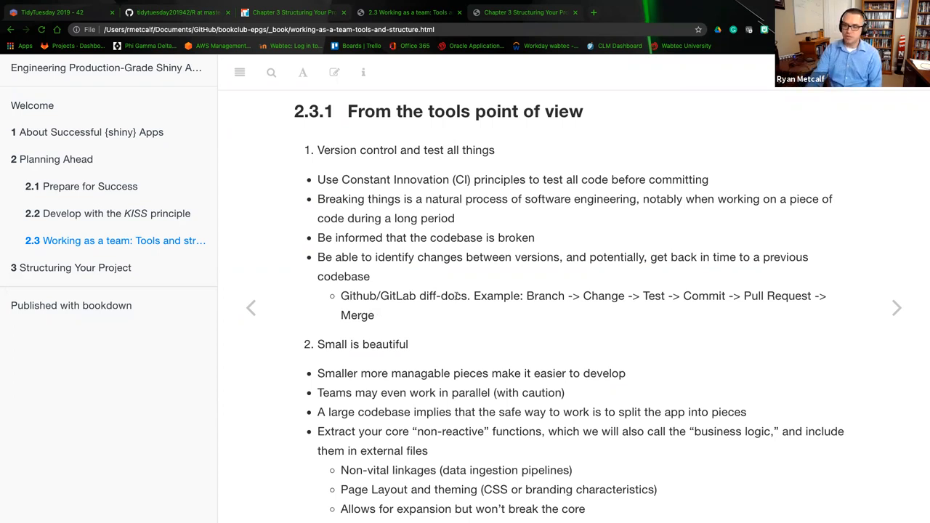
scroll("down", 3)
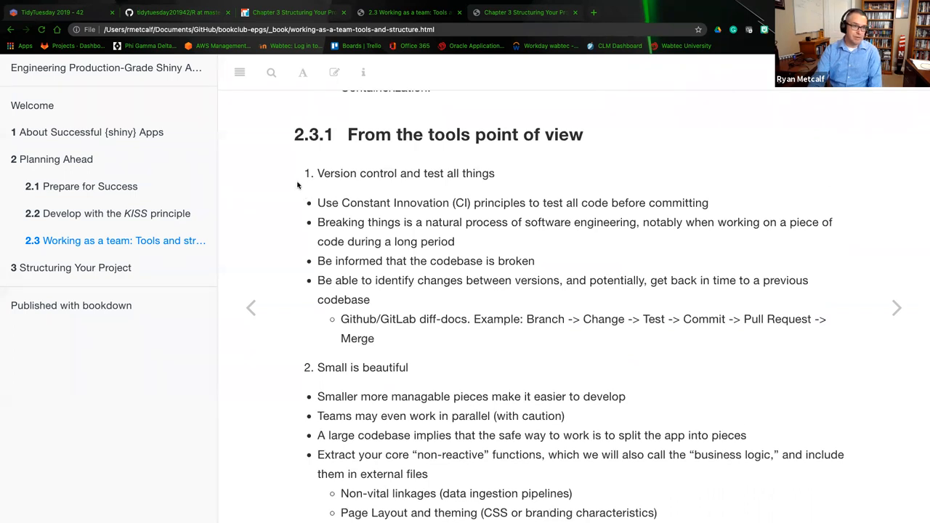
mouse_move(308, 181)
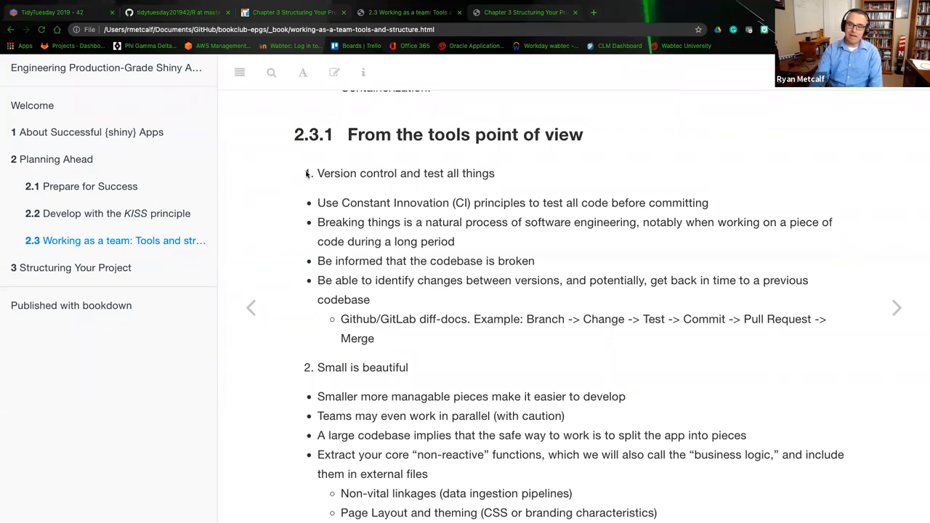
mouse_move(311, 211)
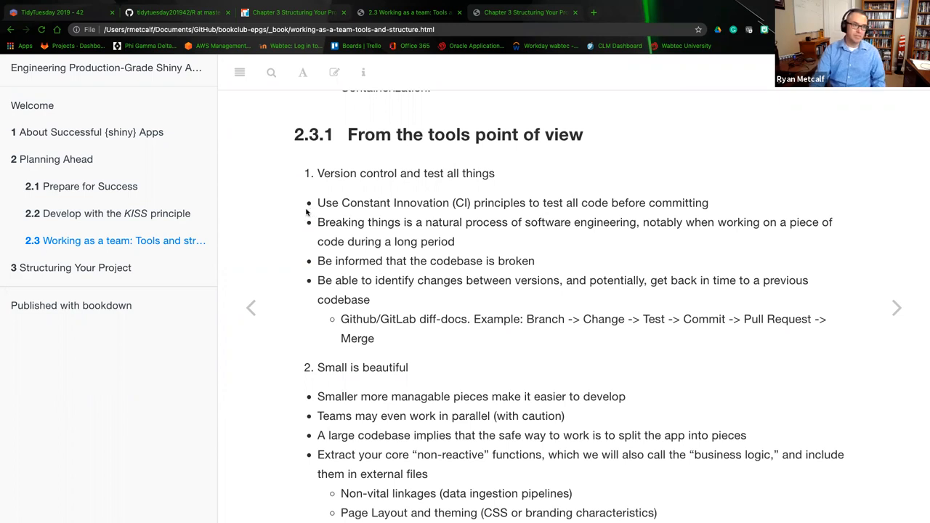
- Scroll down to subsection 2.3.2 and its 'Small is beautiful' note that teams may work in parallel
scroll("down", 3)
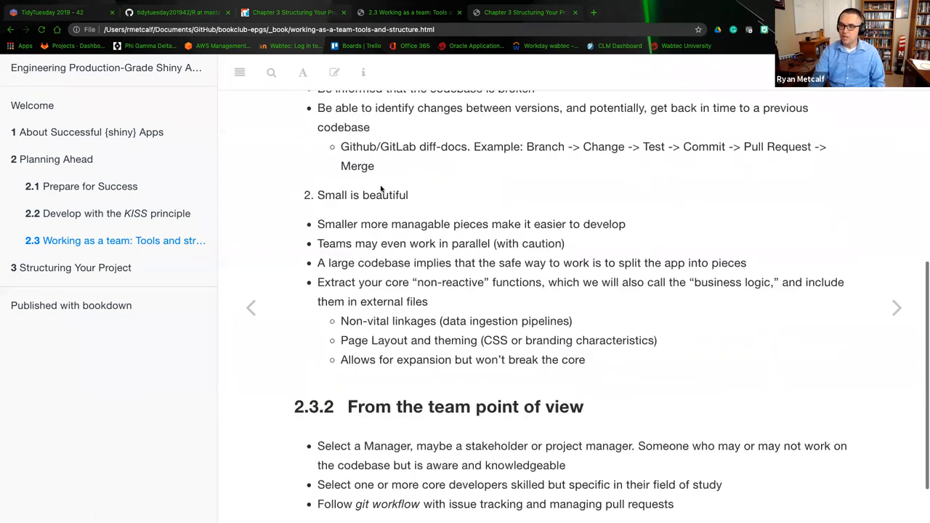
scroll("down", 3)
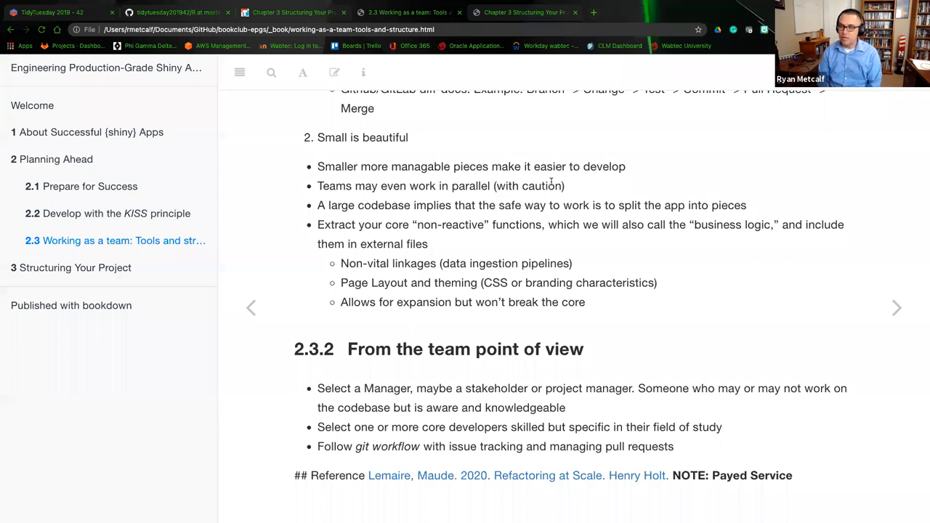
mouse_move(503, 151)
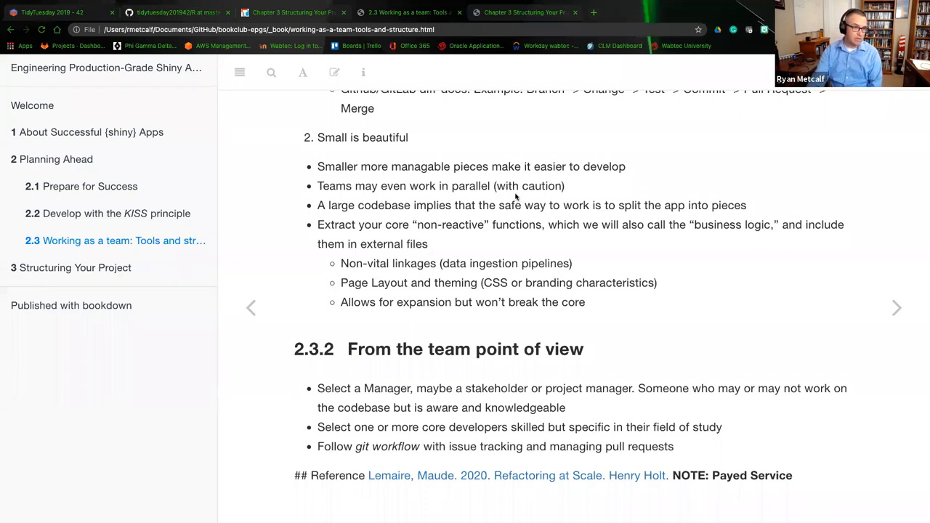
mouse_move(318, 186)
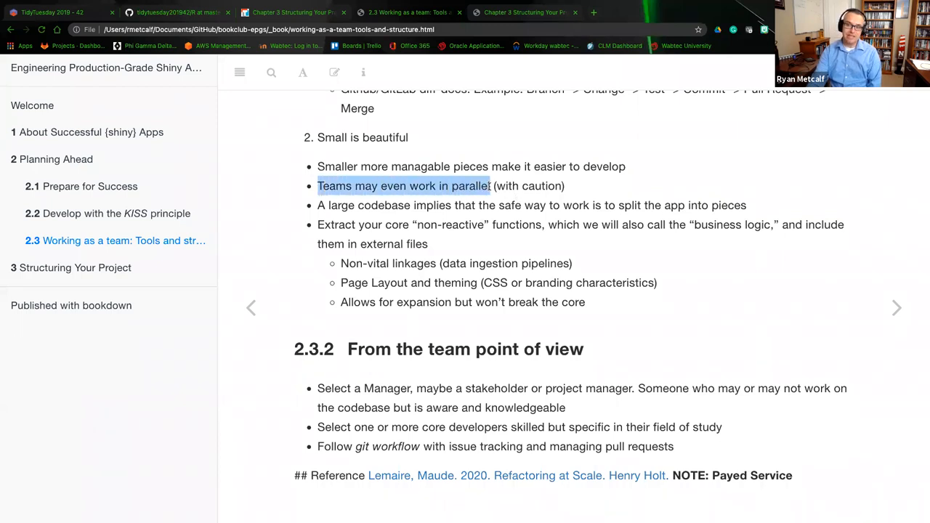
left_click(523, 186)
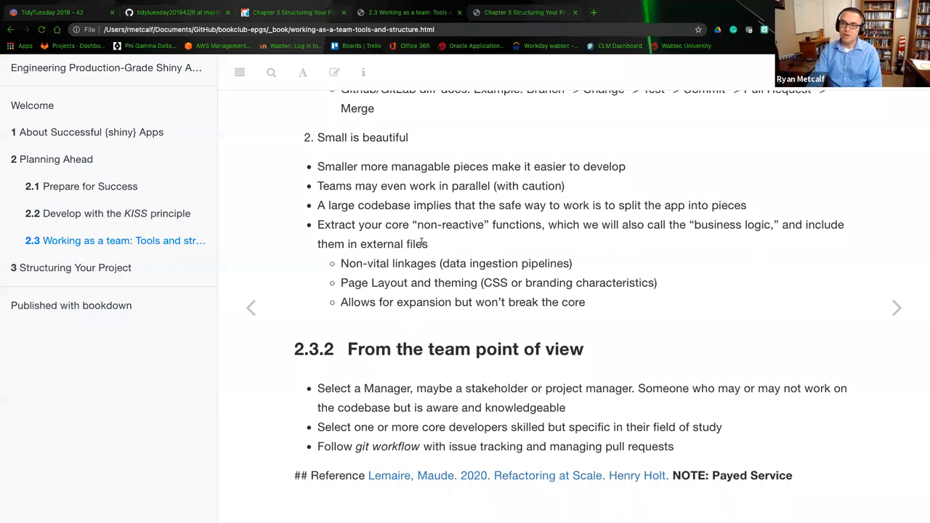
mouse_move(603, 253)
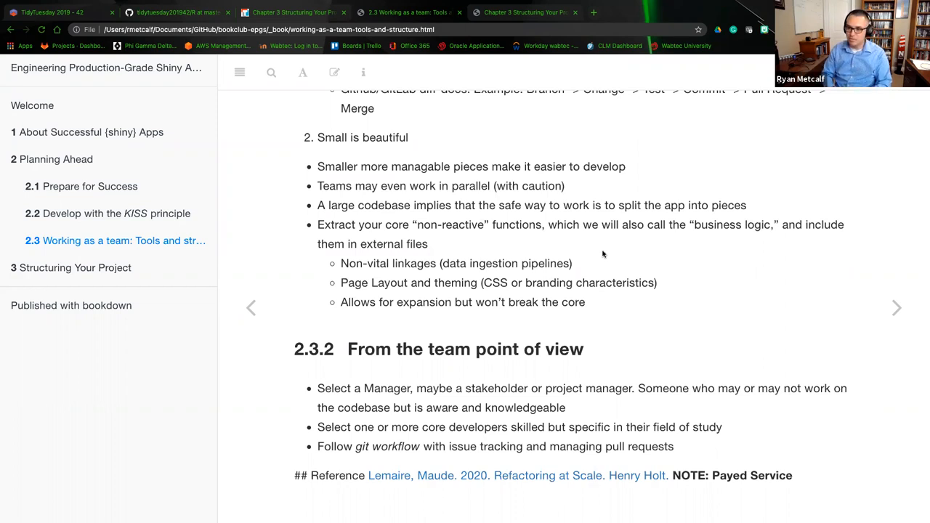
mouse_move(488, 256)
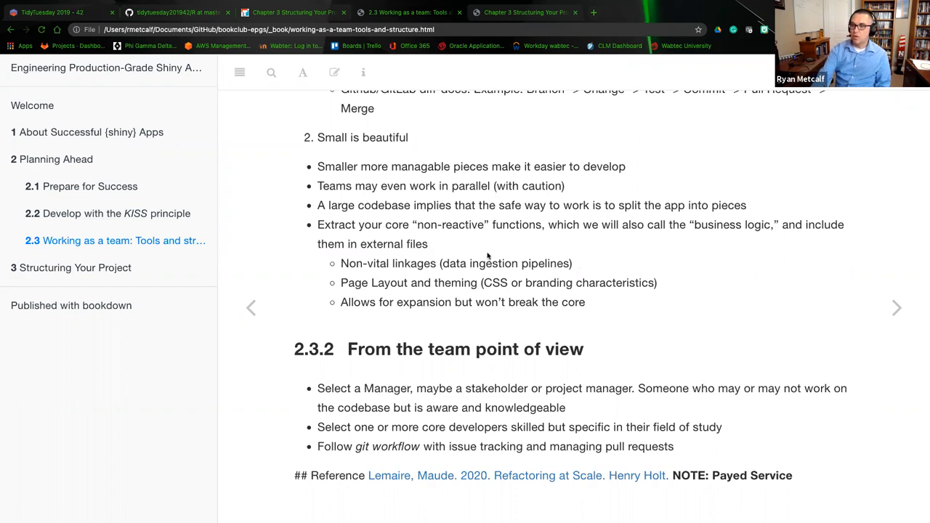
scroll("down", 3)
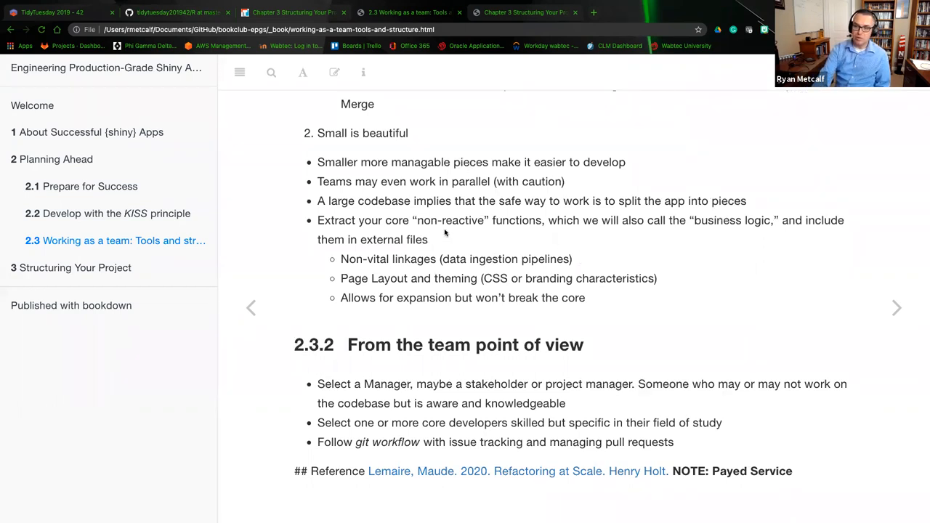
mouse_move(421, 285)
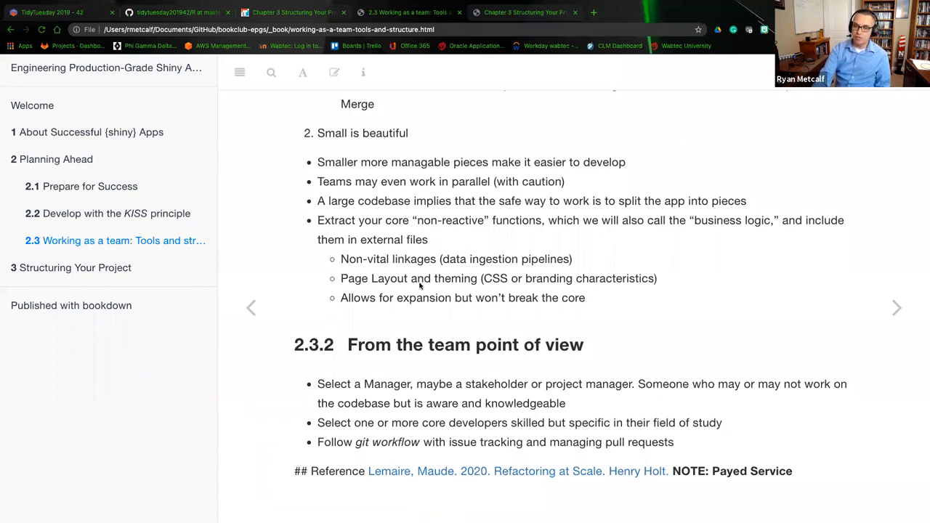
mouse_move(496, 279)
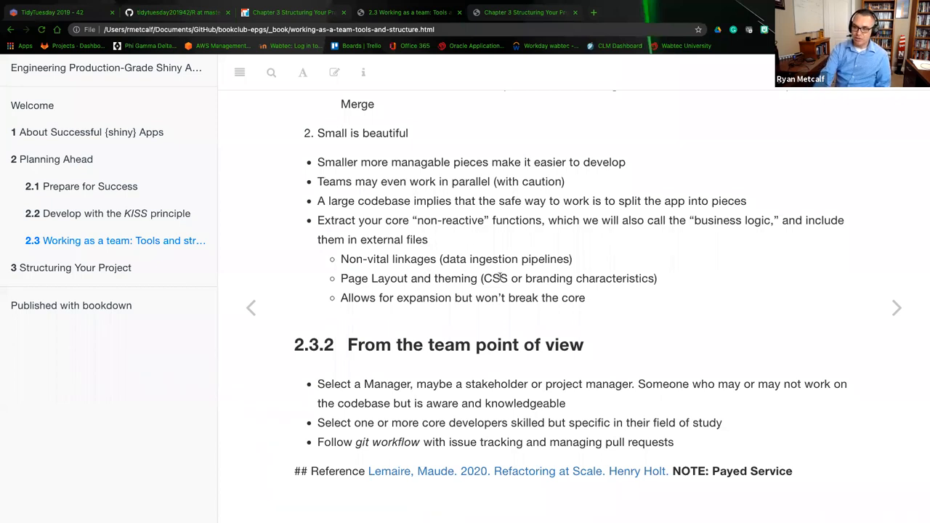
mouse_move(530, 273)
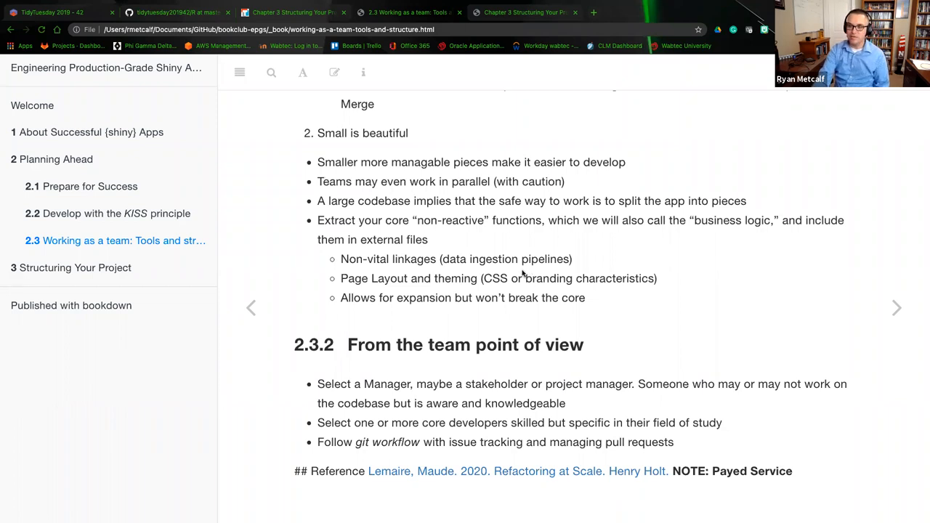
mouse_move(445, 291)
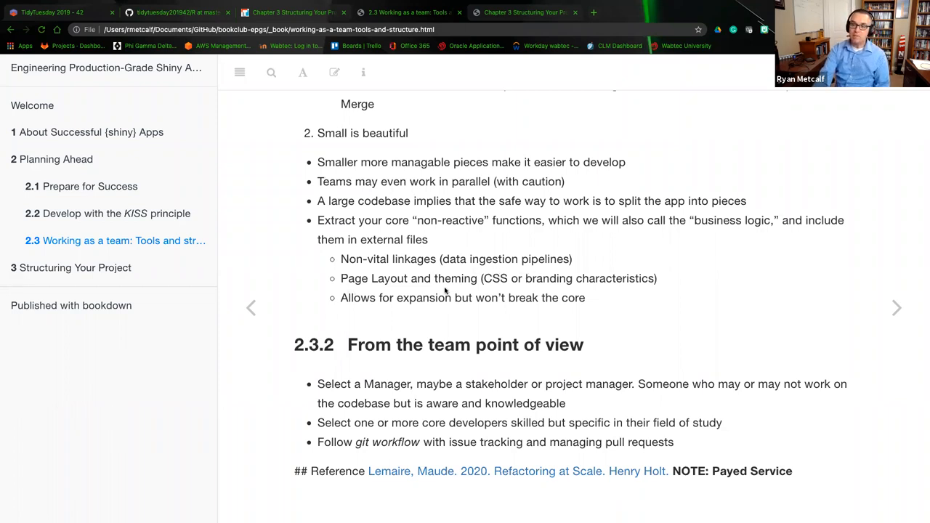
mouse_move(468, 290)
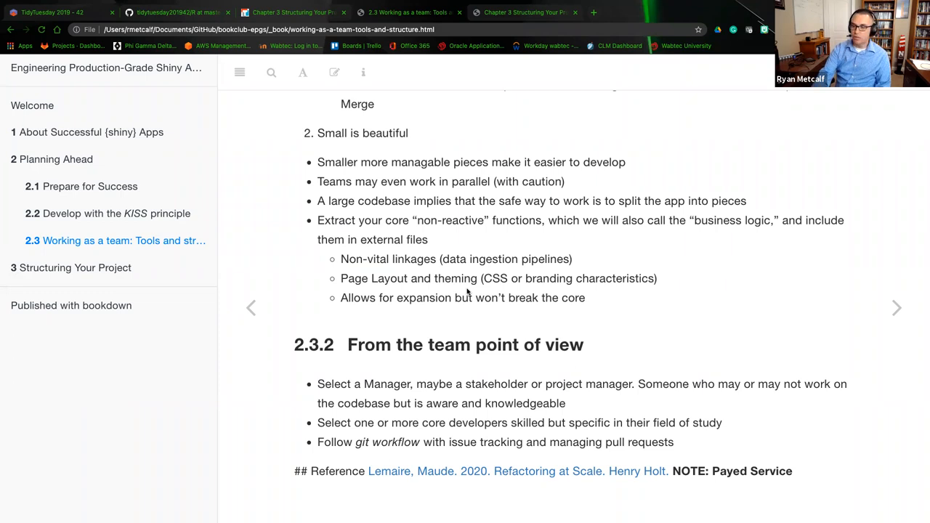
mouse_move(526, 311)
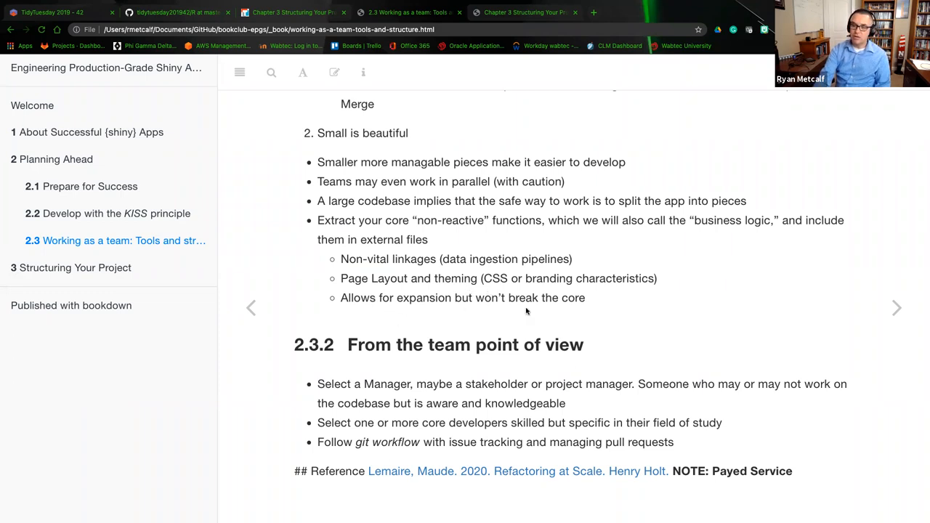
mouse_move(387, 304)
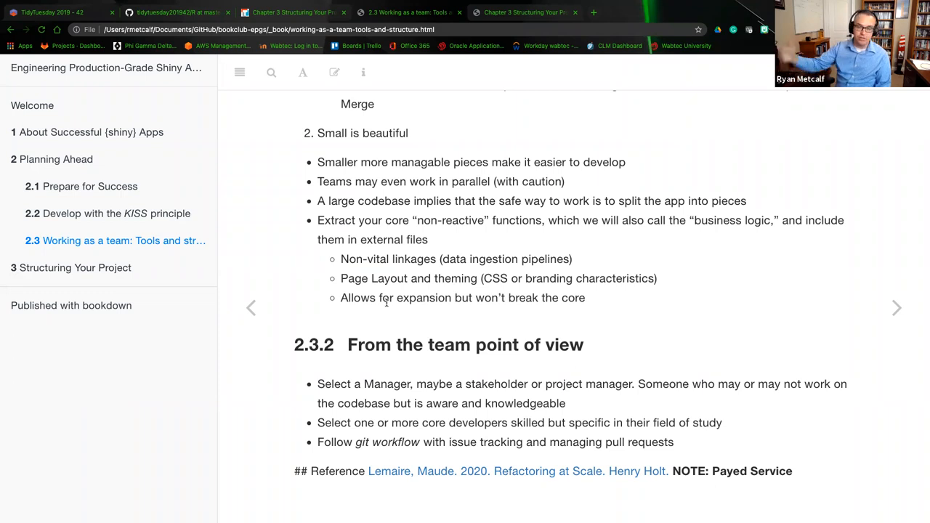
scroll("down", 3)
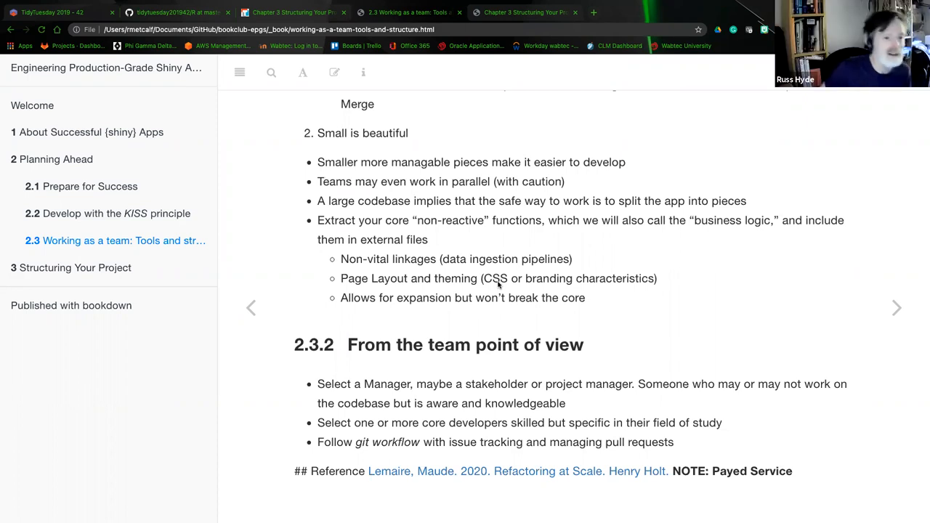
mouse_move(433, 231)
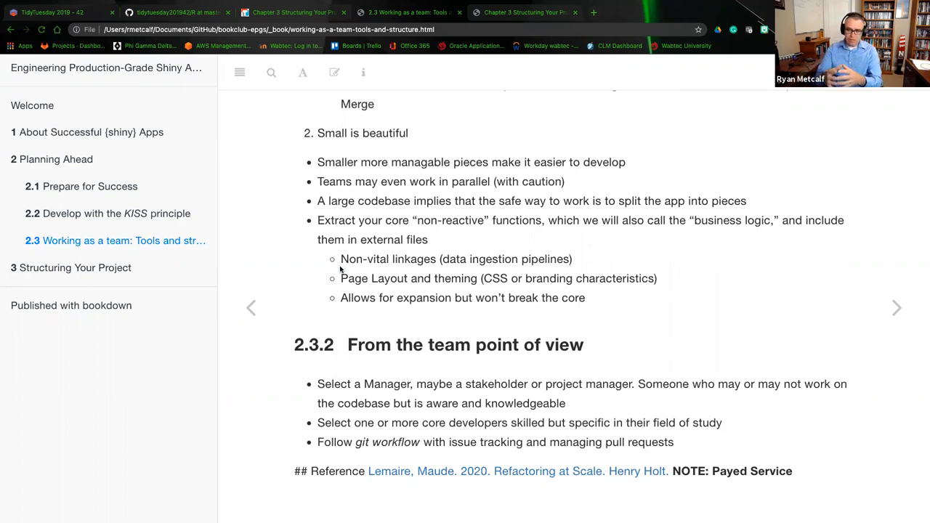
mouse_move(398, 394)
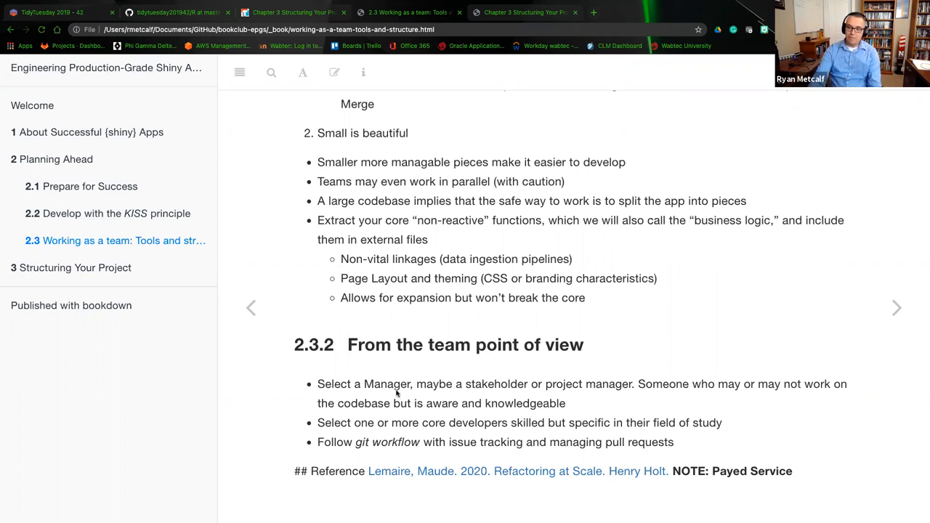
mouse_move(495, 393)
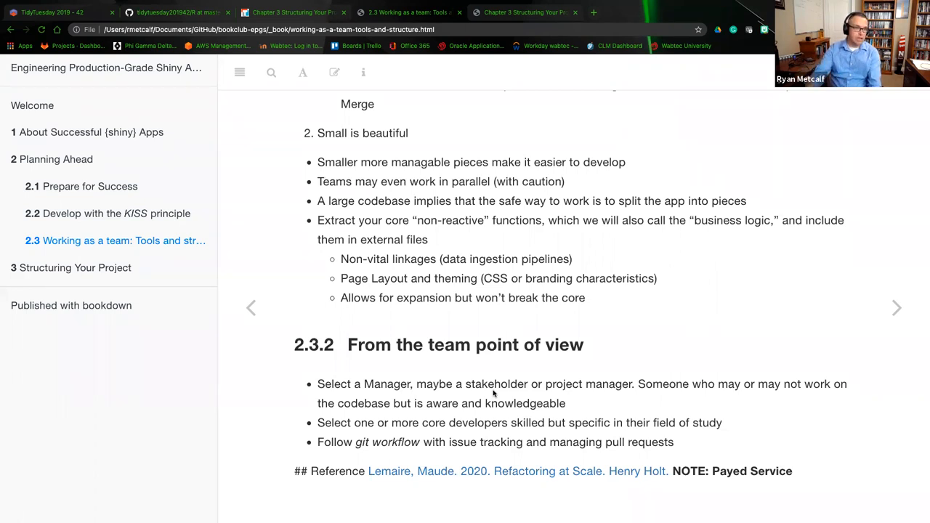
mouse_move(509, 413)
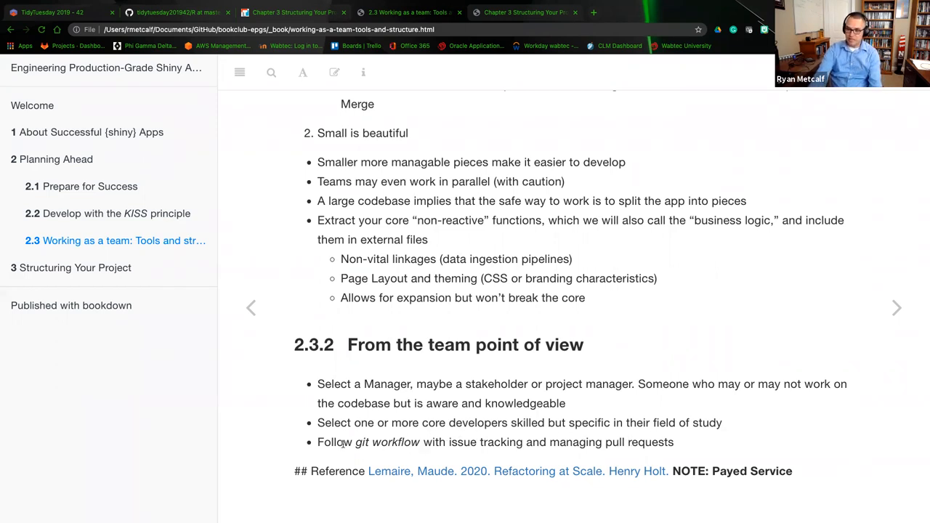
mouse_move(360, 449)
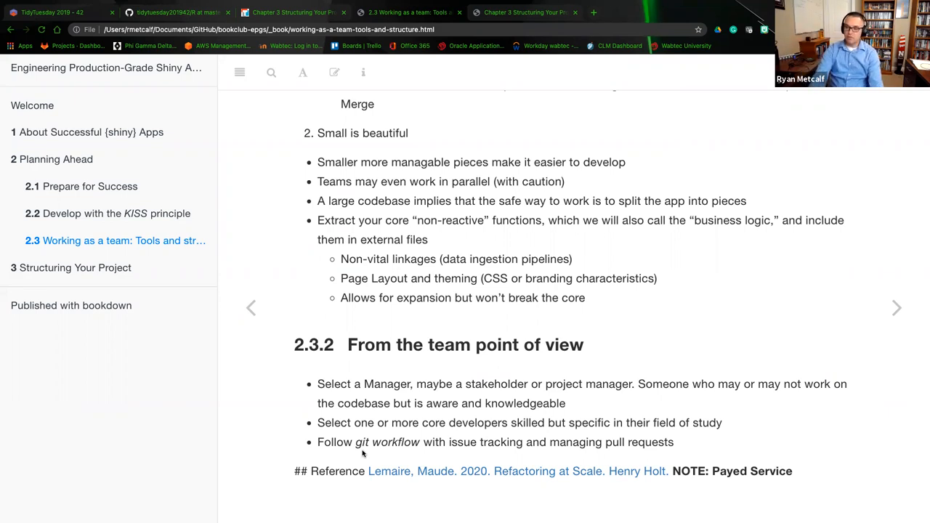
mouse_move(529, 456)
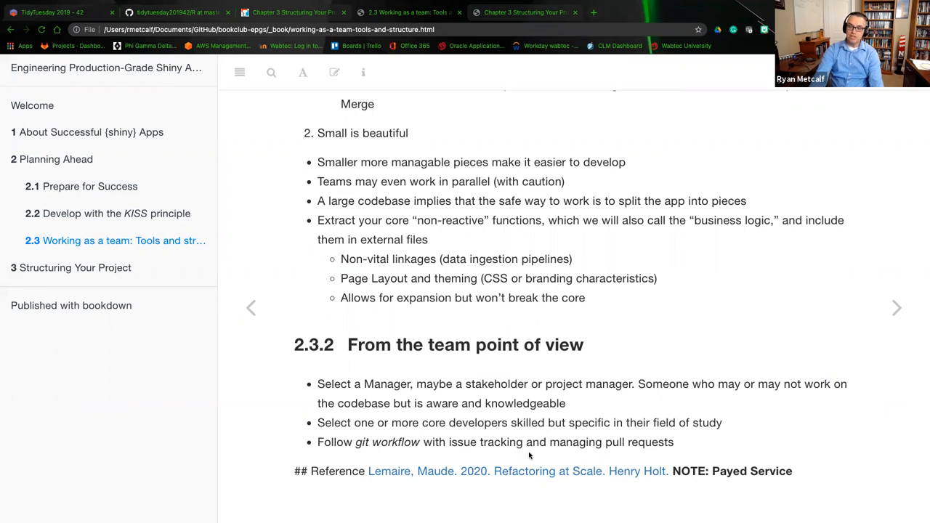
mouse_move(602, 462)
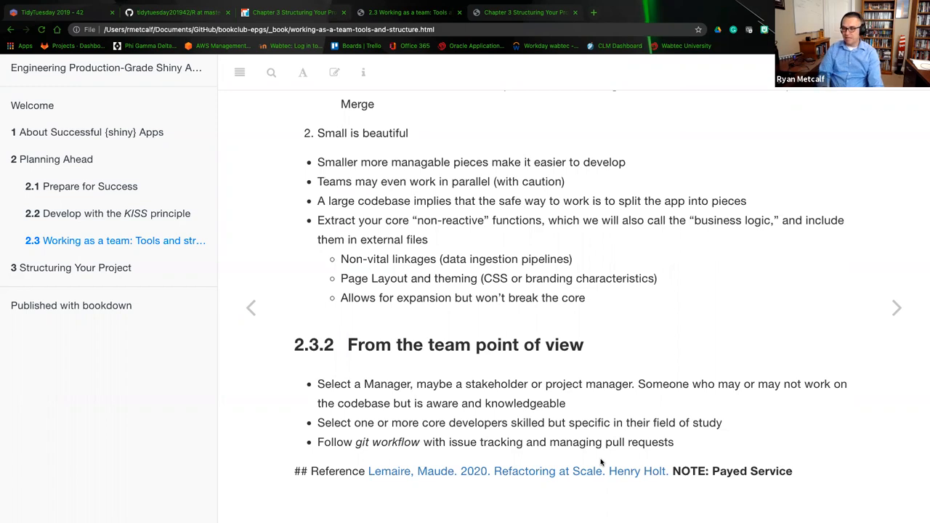
mouse_move(560, 496)
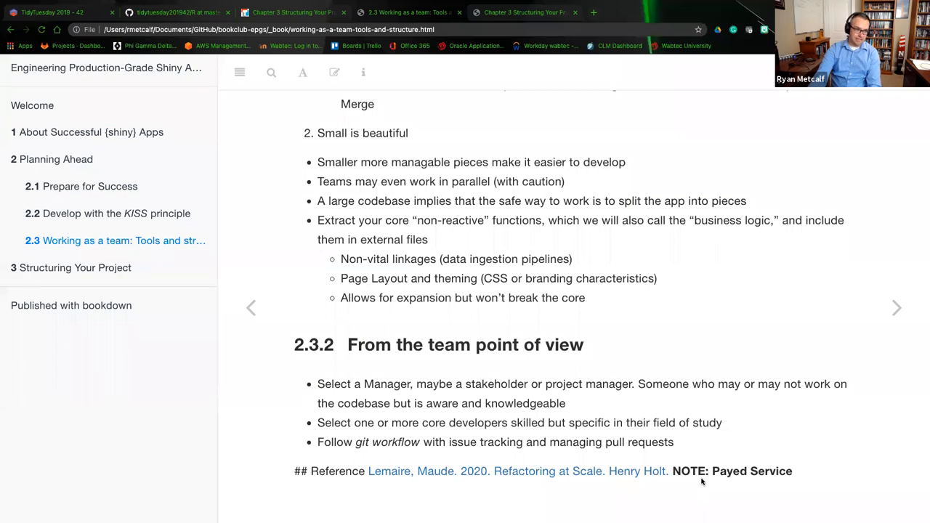
mouse_move(681, 482)
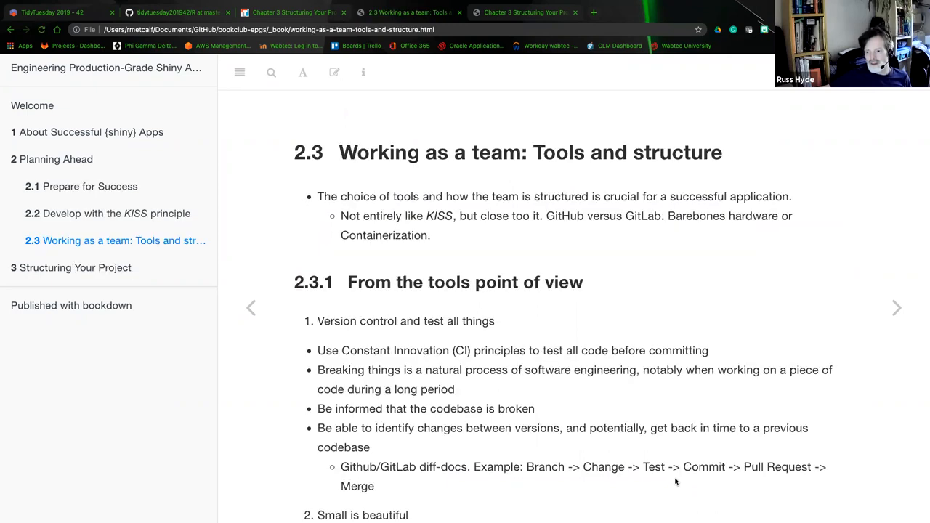
- Scroll down the Working as a team page until subsection 2.3.2 'From the team point of view' is visible
scroll("down", 3)
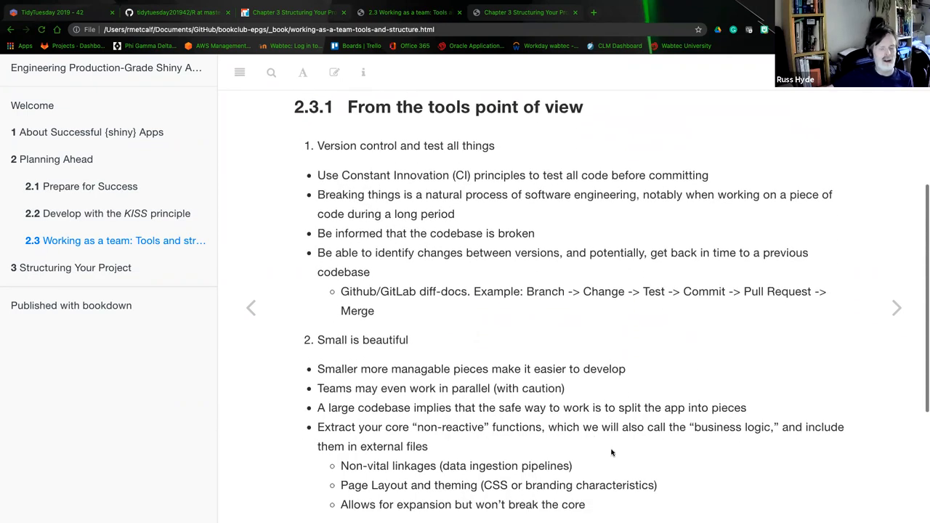
scroll("down", 3)
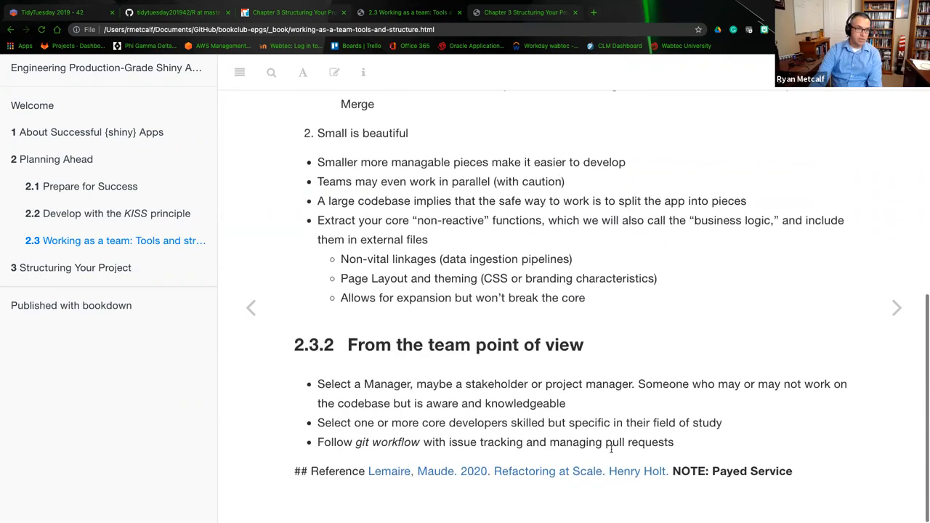
mouse_move(603, 457)
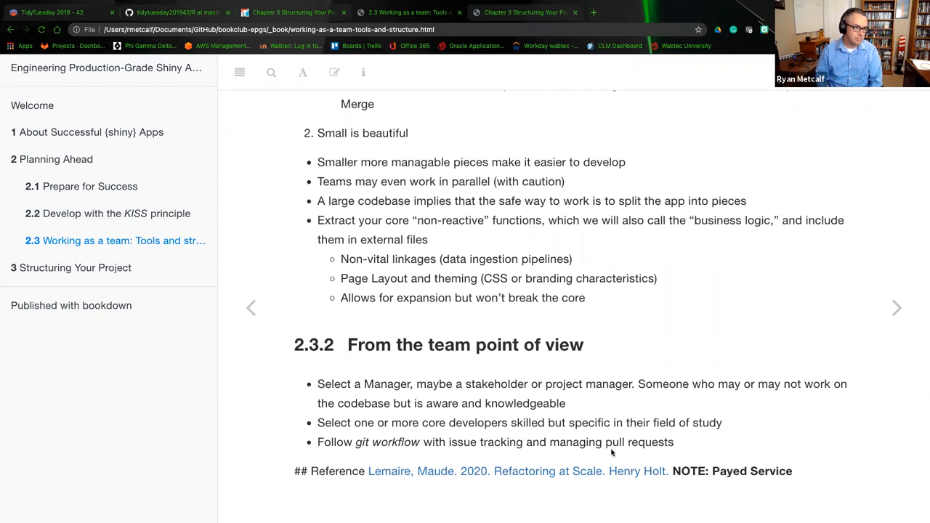
mouse_move(503, 404)
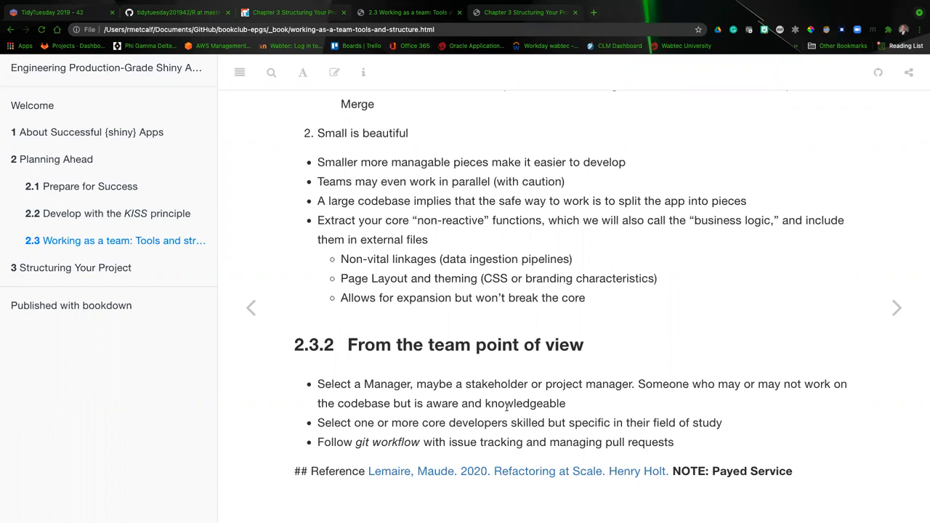
mouse_move(491, 88)
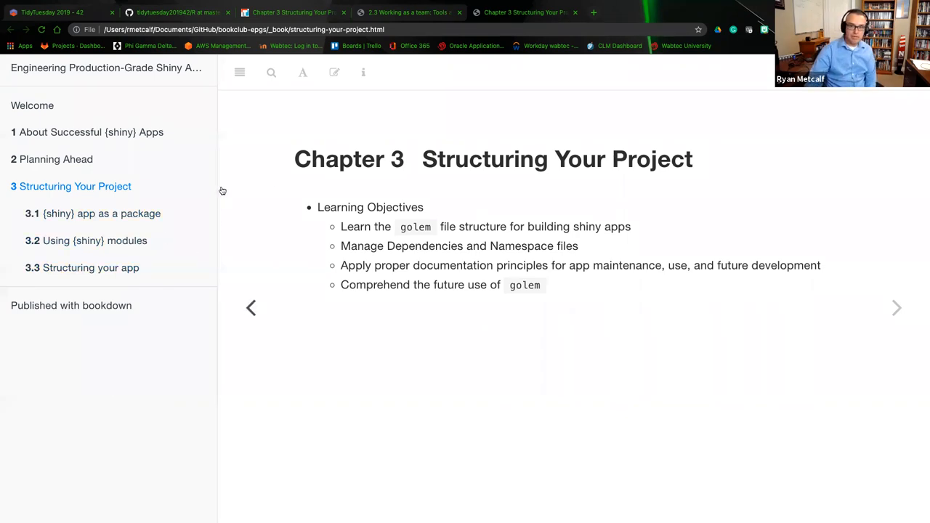
mouse_move(159, 212)
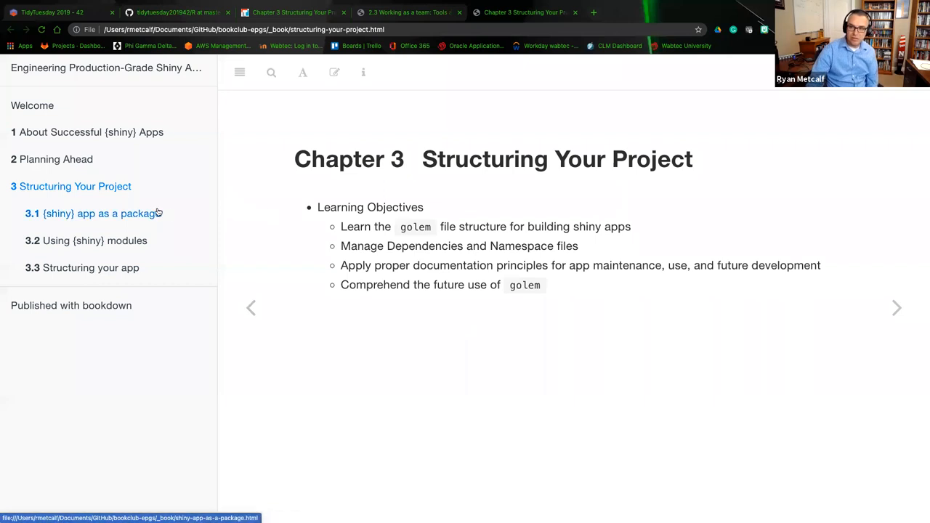
mouse_move(185, 217)
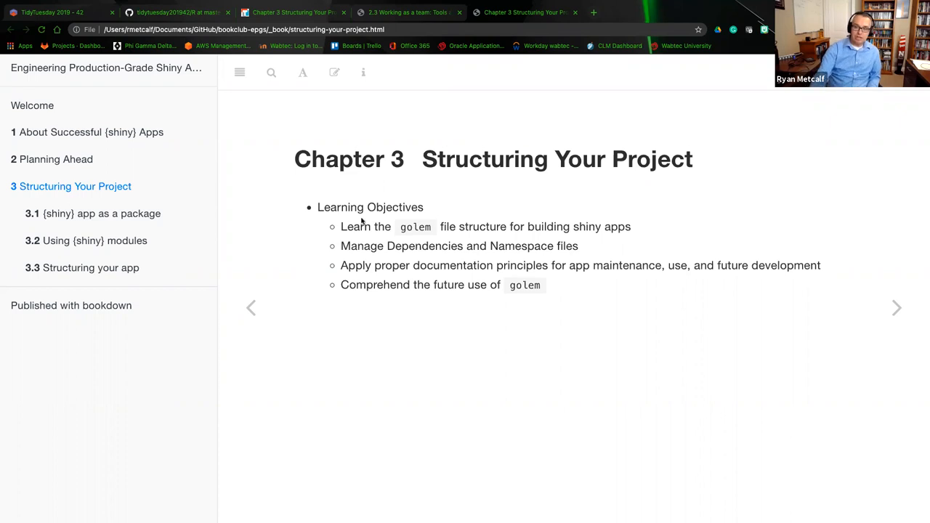
mouse_move(329, 246)
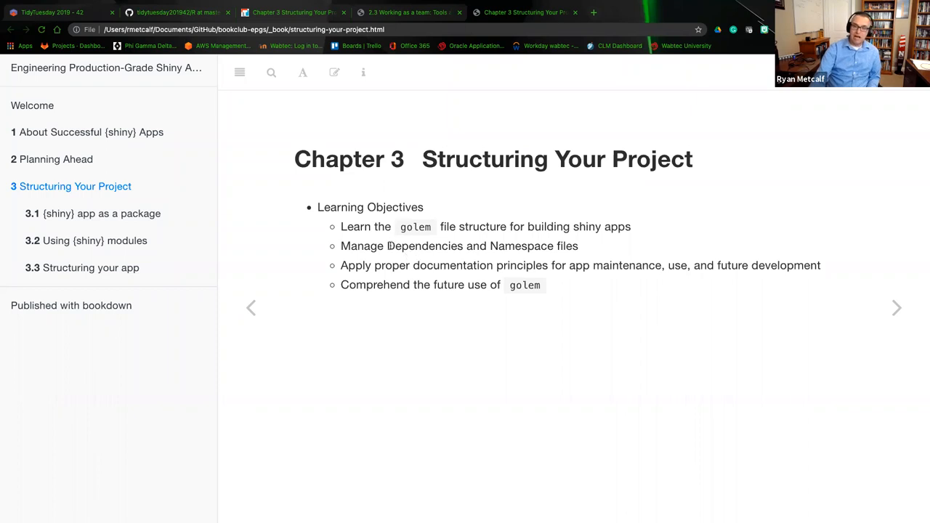
double_click(425, 246)
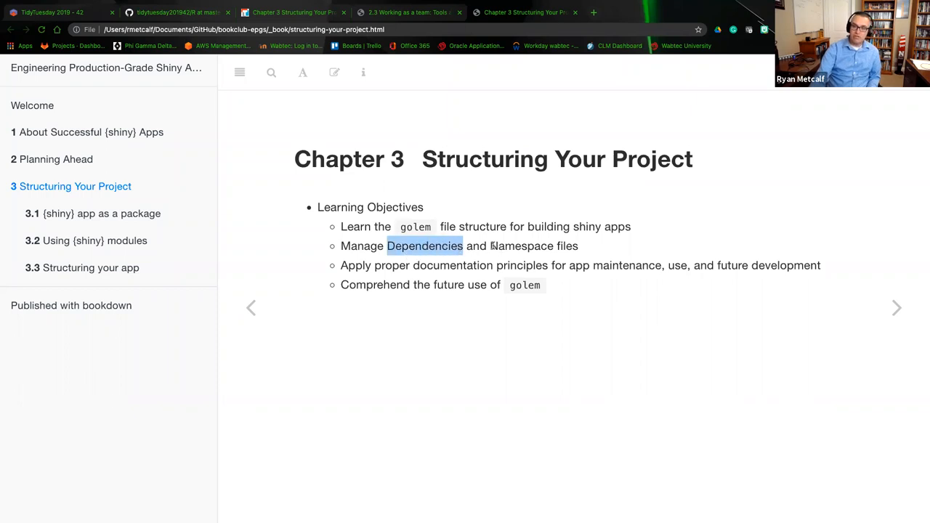
double_click(522, 246)
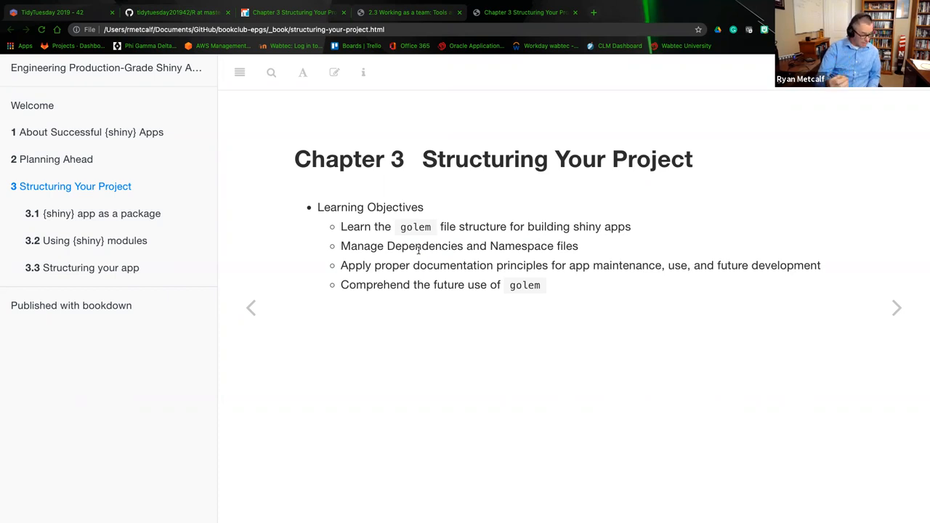
mouse_move(394, 246)
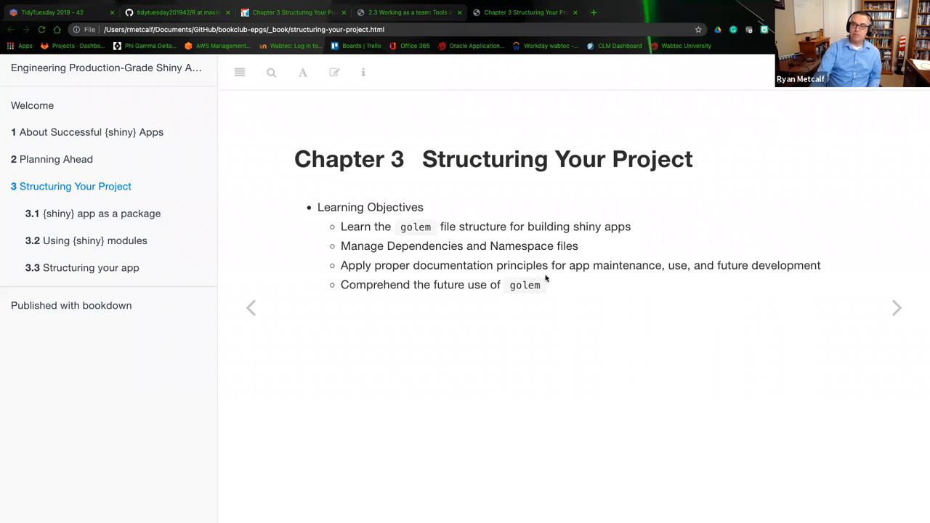
mouse_move(677, 280)
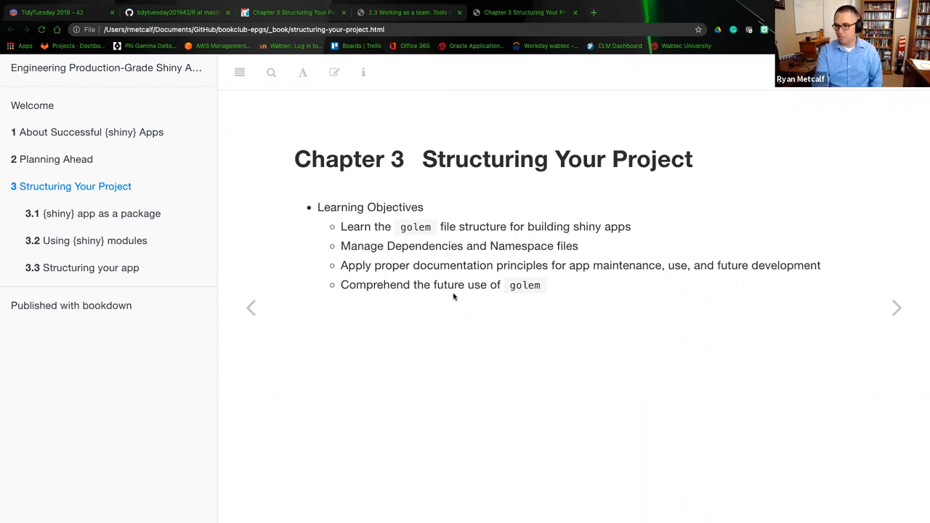
left_click(101, 213)
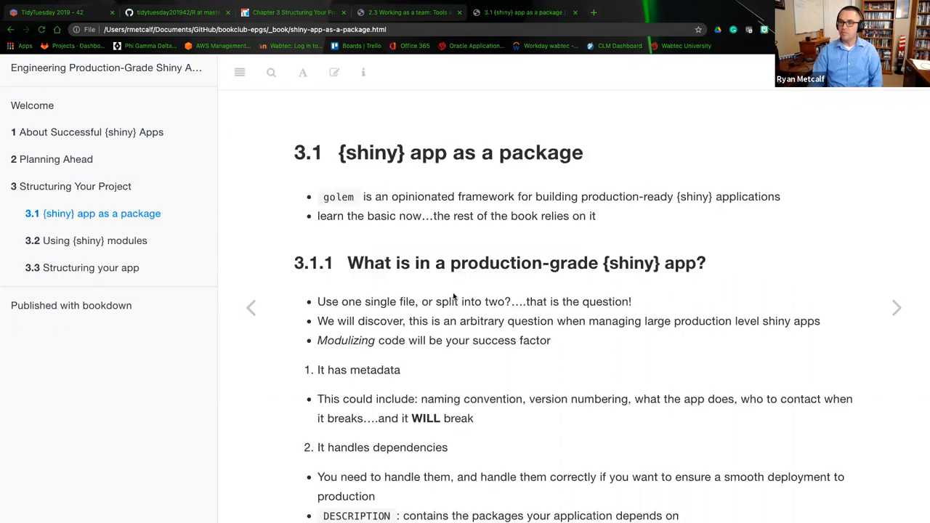
scroll("down", 3)
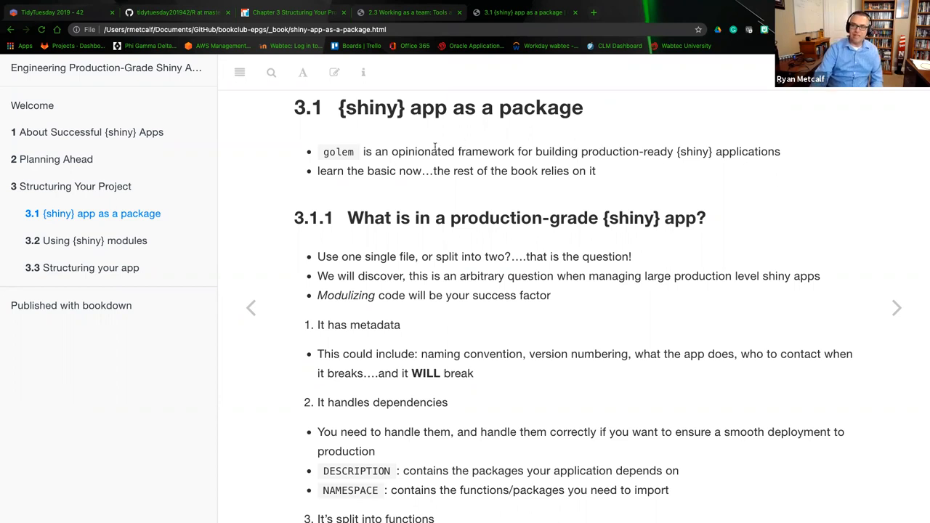
double_click(420, 151)
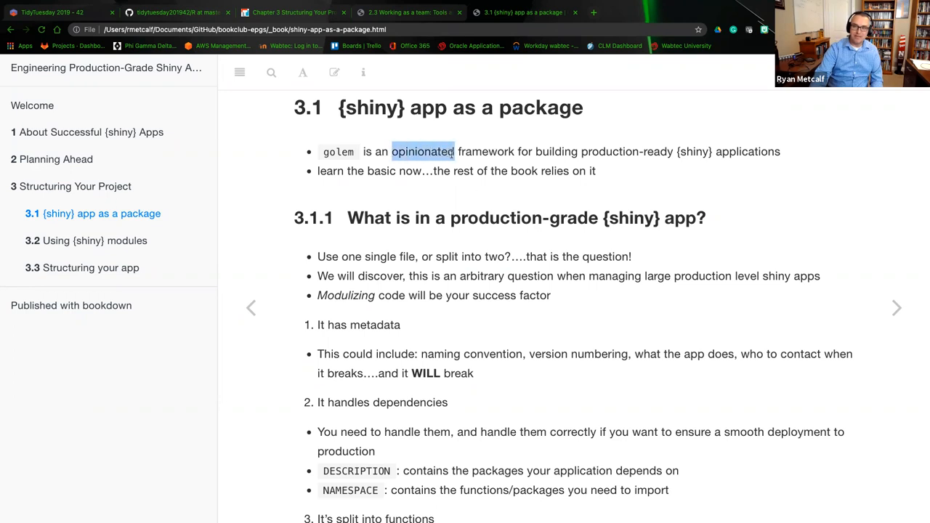
mouse_move(483, 192)
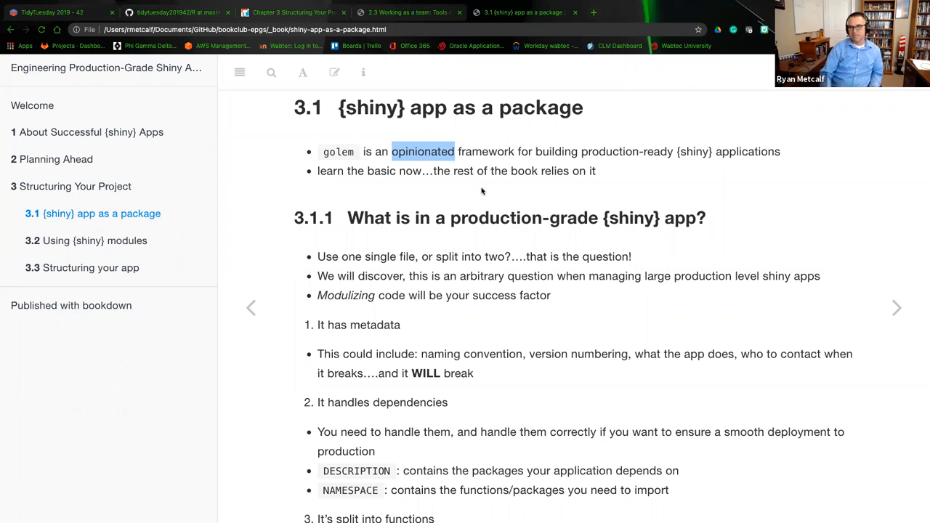
scroll("down", 3)
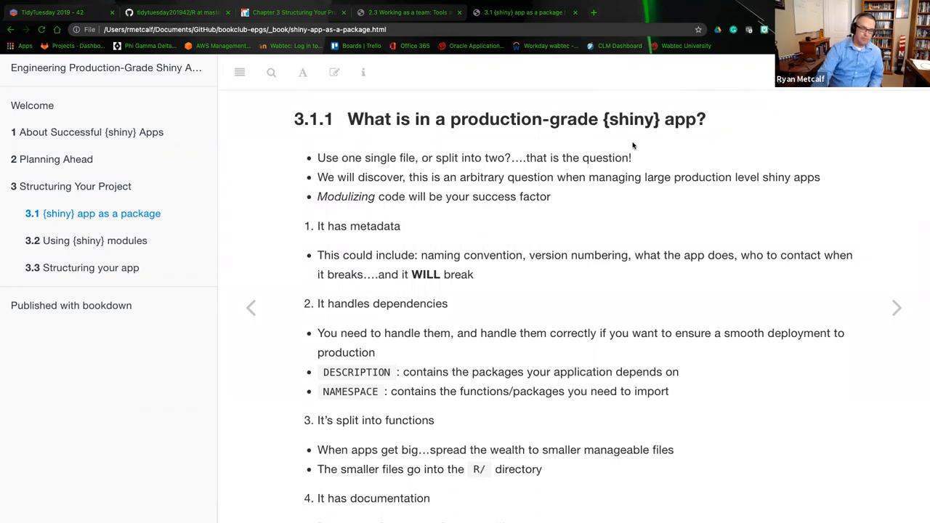
mouse_move(567, 153)
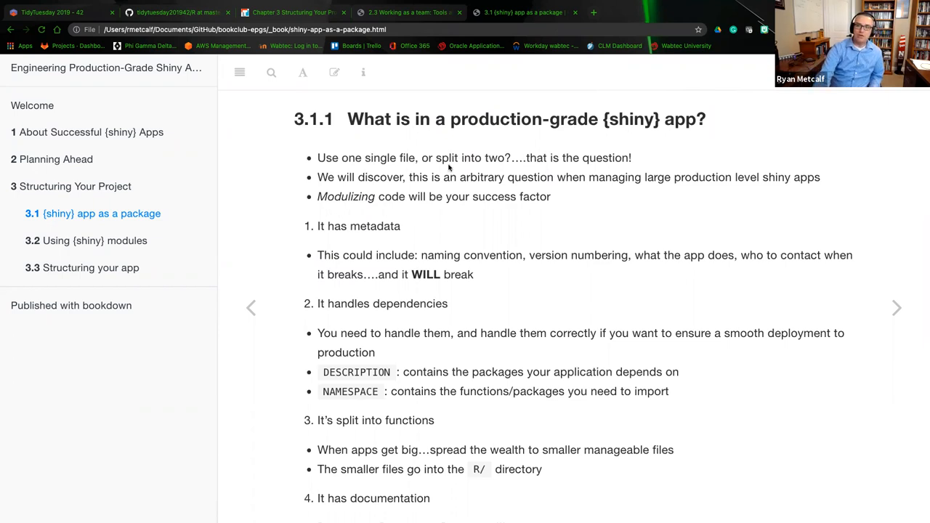
mouse_move(500, 174)
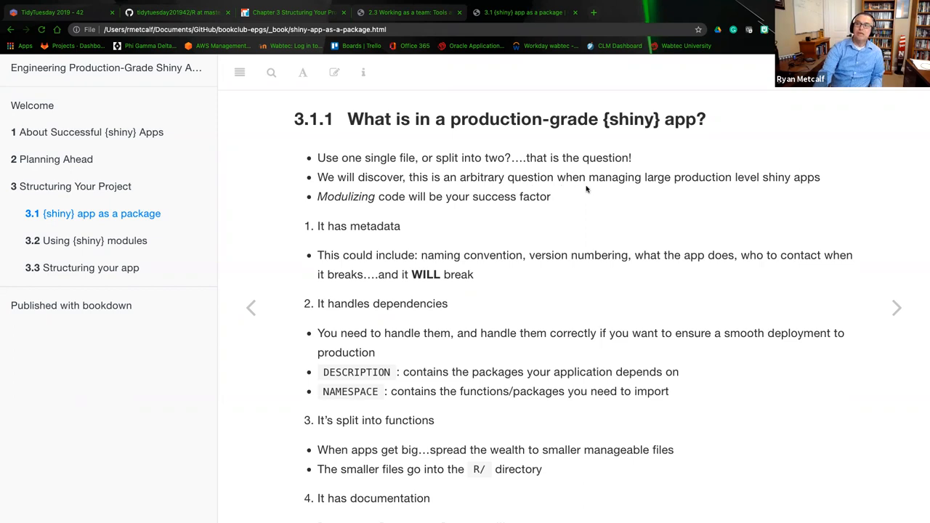
mouse_move(785, 189)
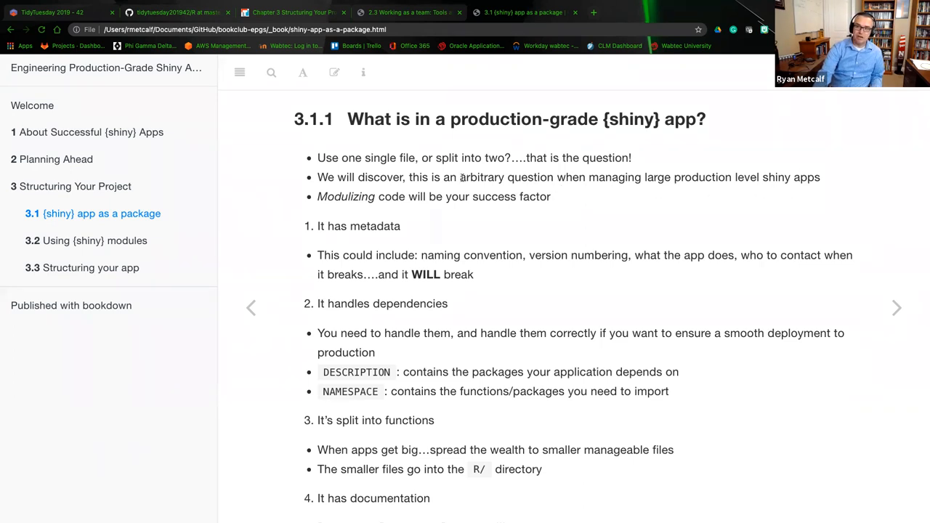
double_click(481, 177)
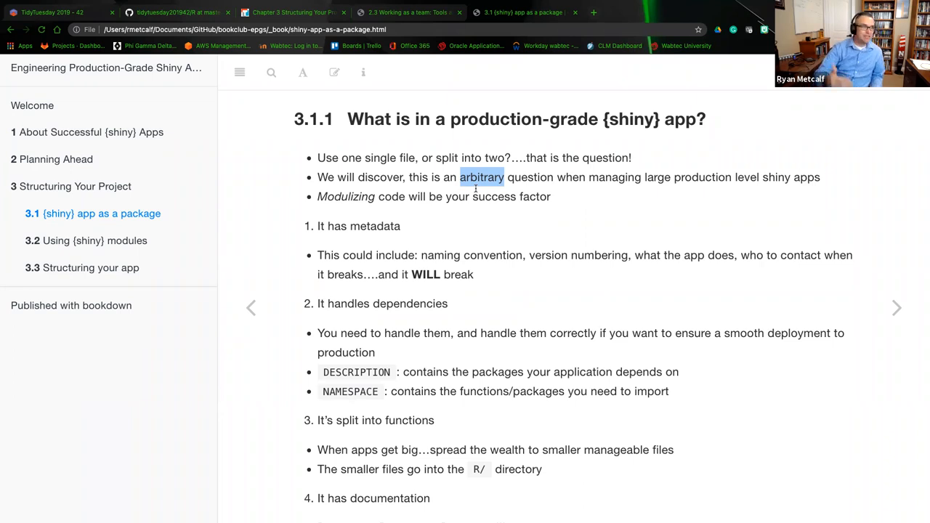
mouse_move(439, 192)
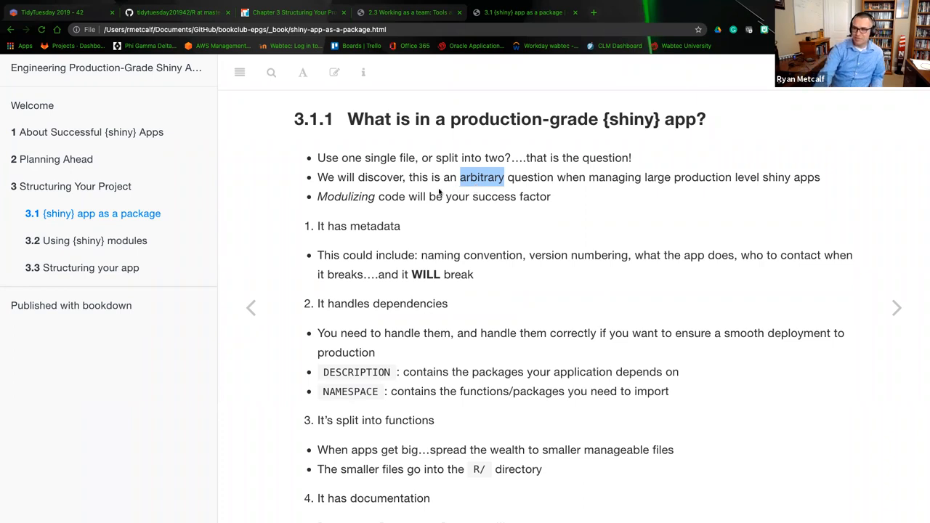
mouse_move(359, 206)
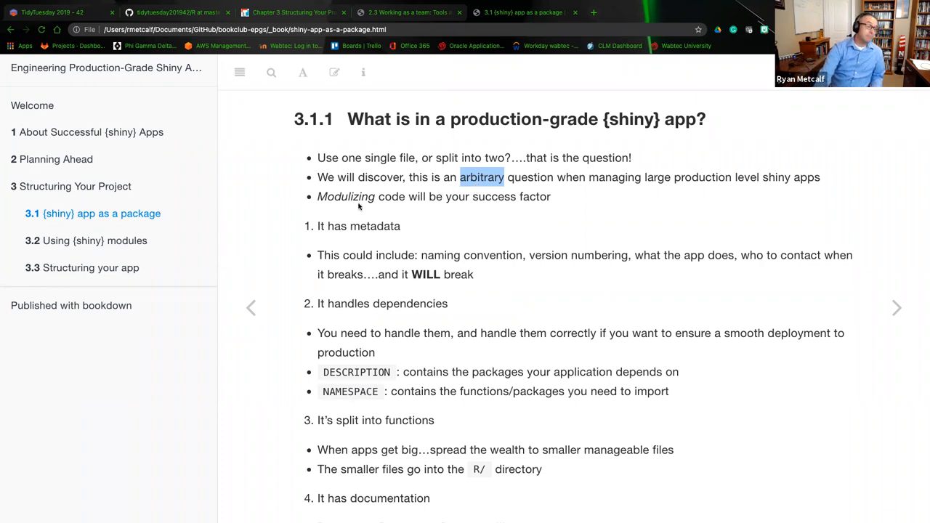
double_click(346, 197)
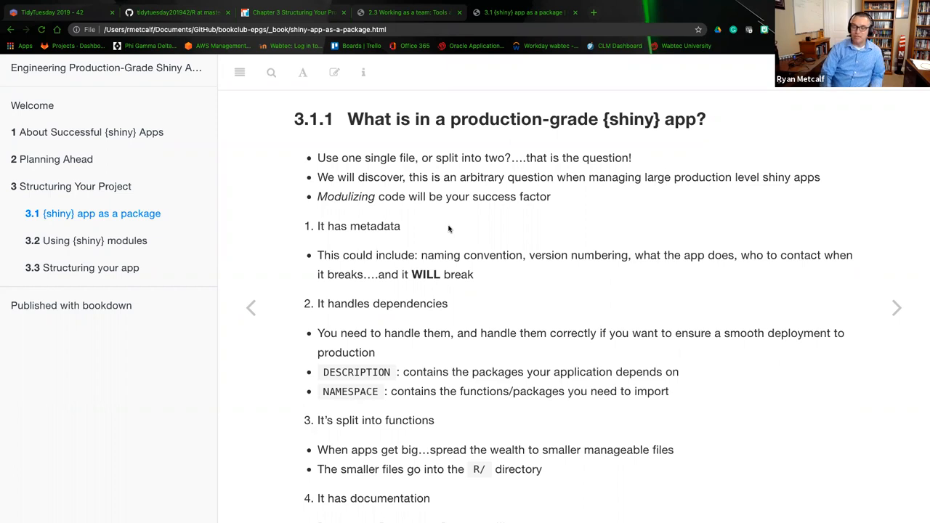
scroll("down", 3)
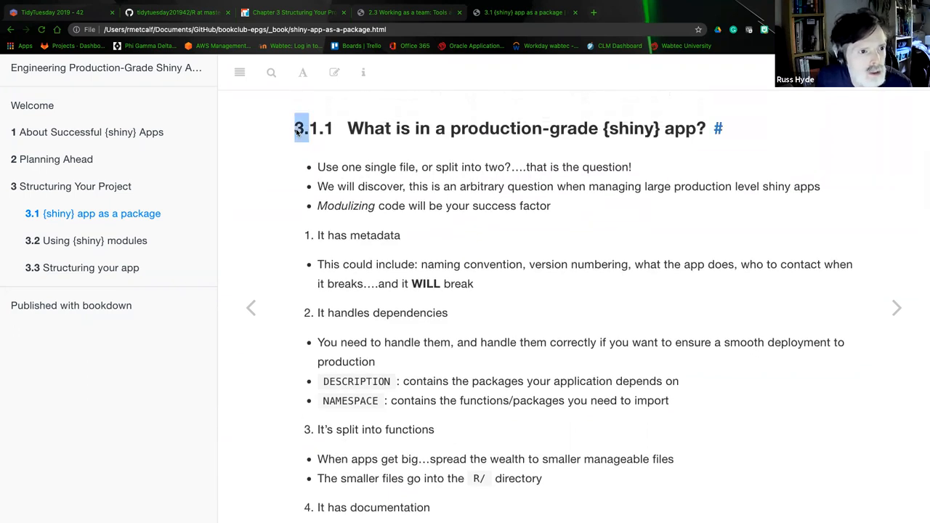
left_click_drag(293, 128, 705, 128)
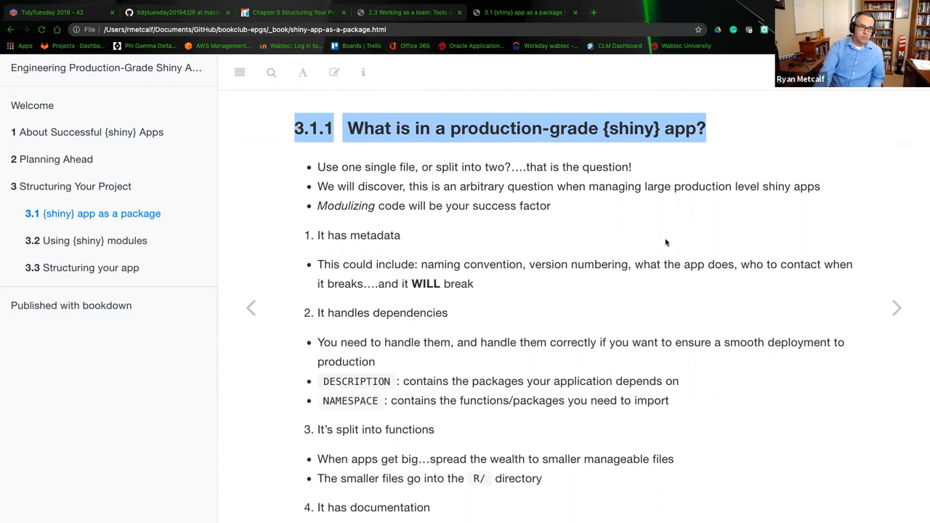
scroll("down", 3)
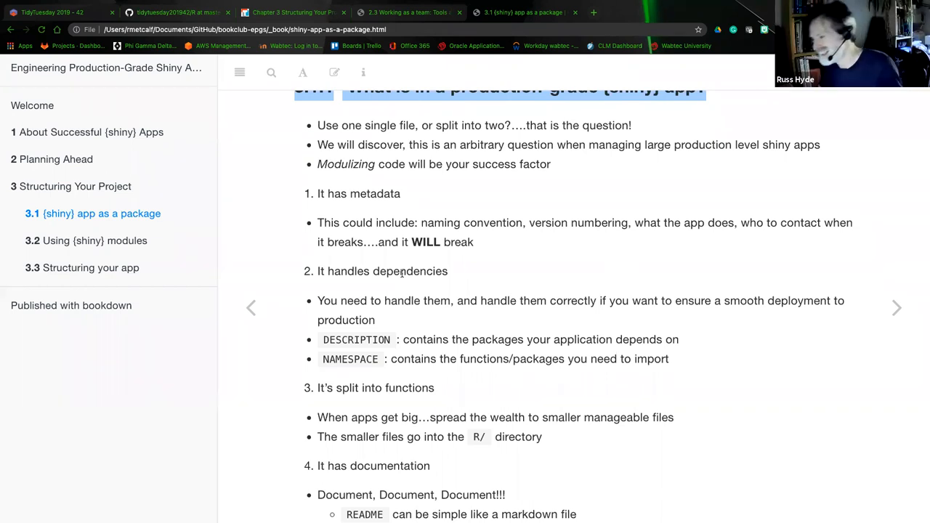
mouse_move(692, 279)
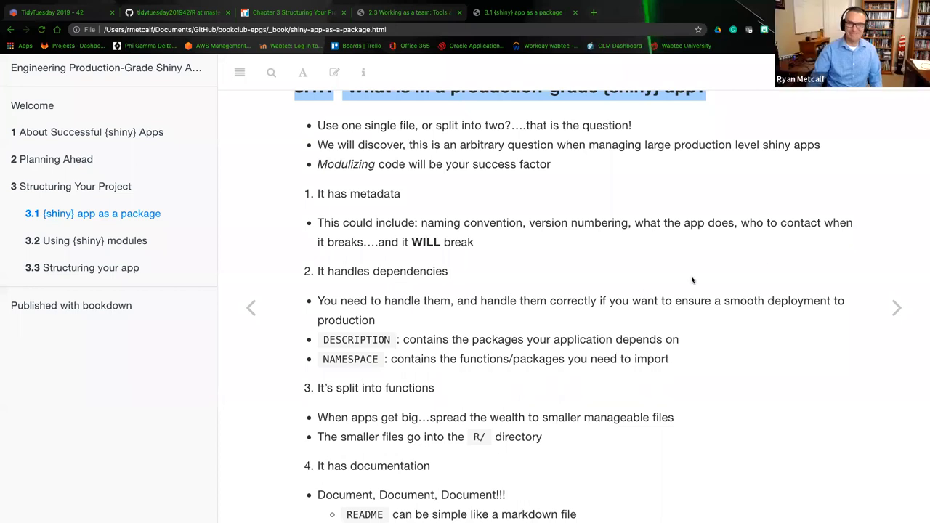